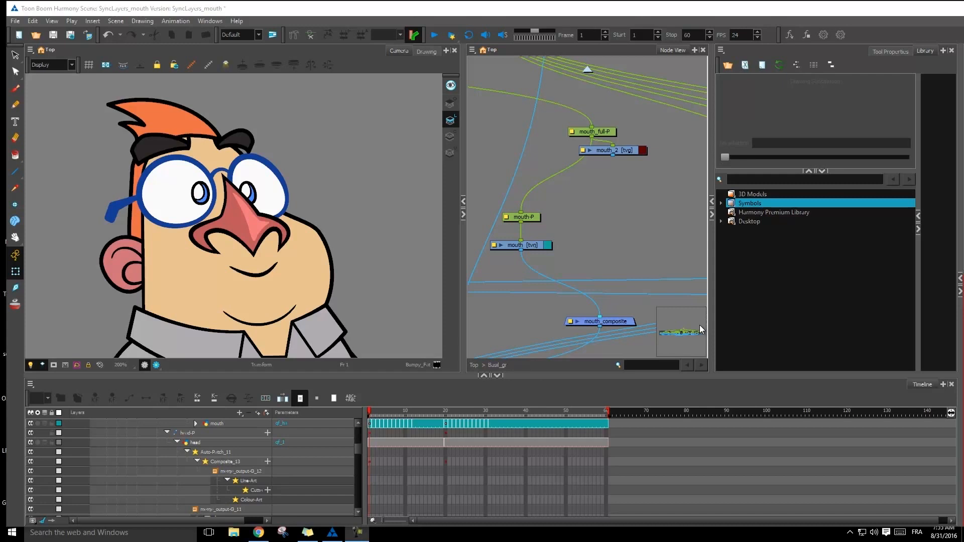
mouse_move(700, 327)
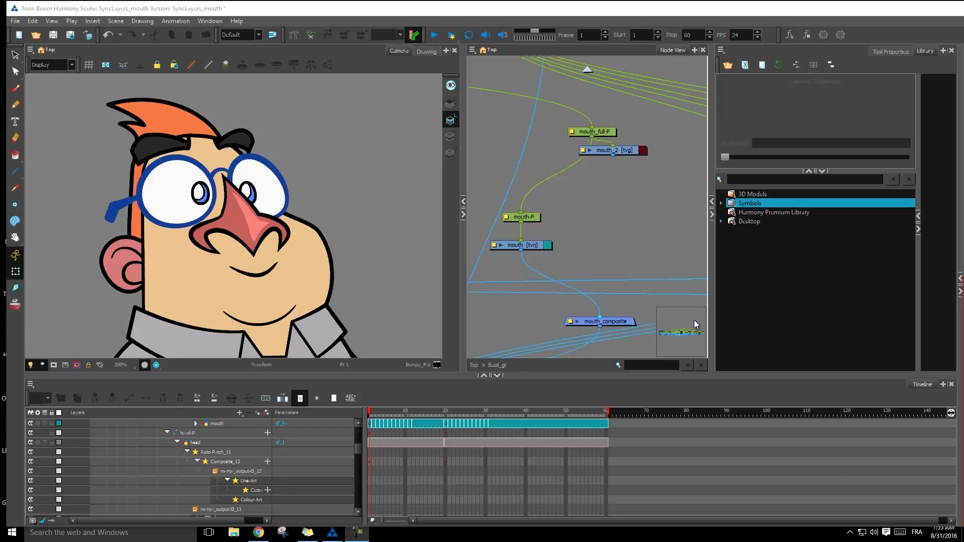
mouse_move(549, 196)
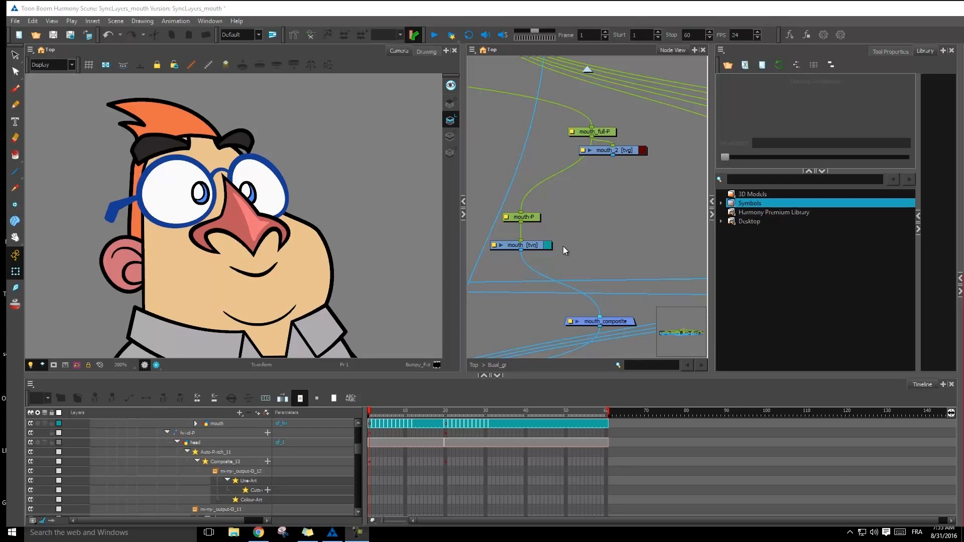
mouse_move(541, 226)
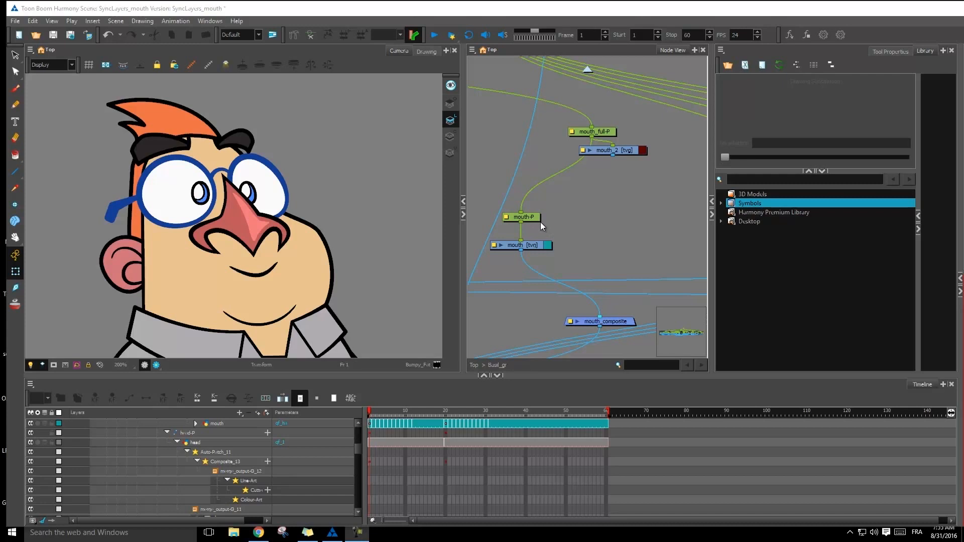
mouse_move(687, 209)
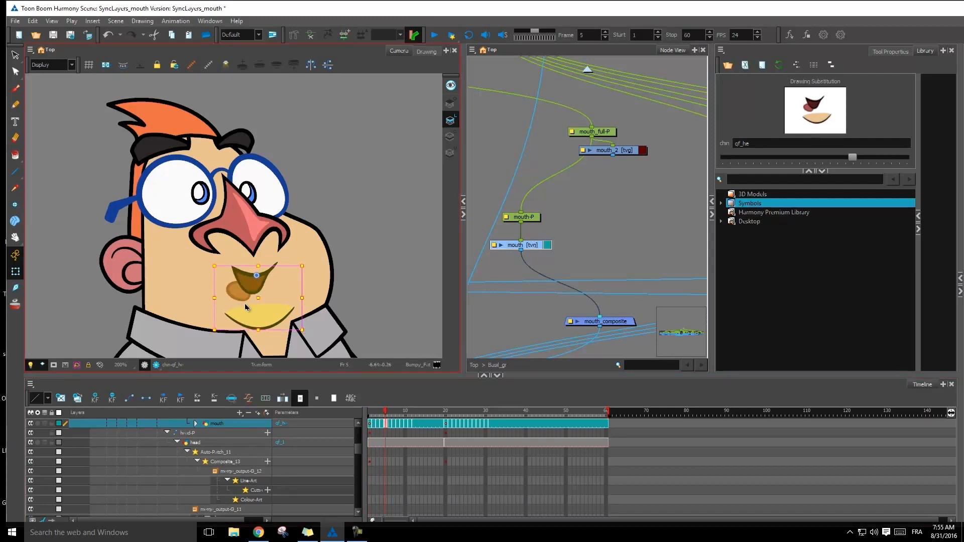
Return the scene to frame 1 before adding the new layers
drag(246, 307, 289, 325)
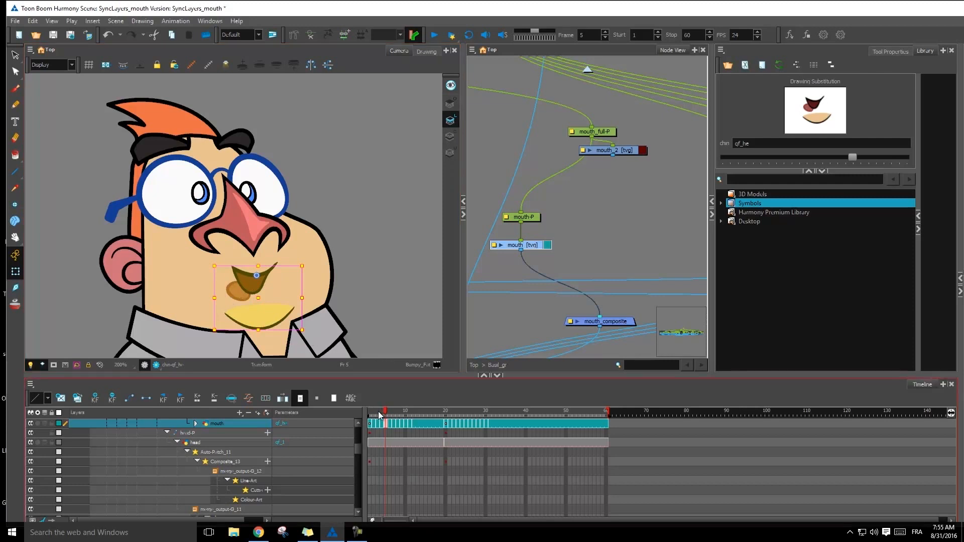
click(372, 410)
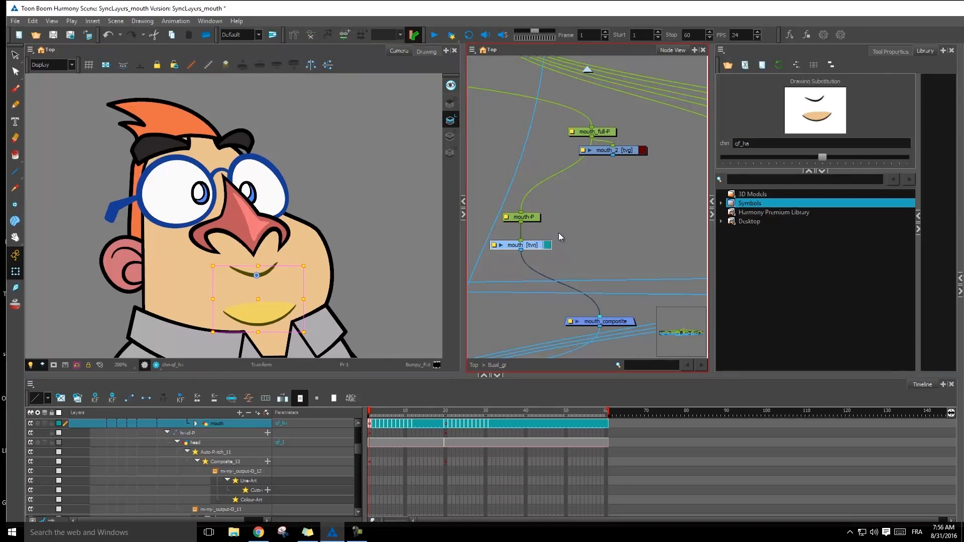
mouse_move(575, 243)
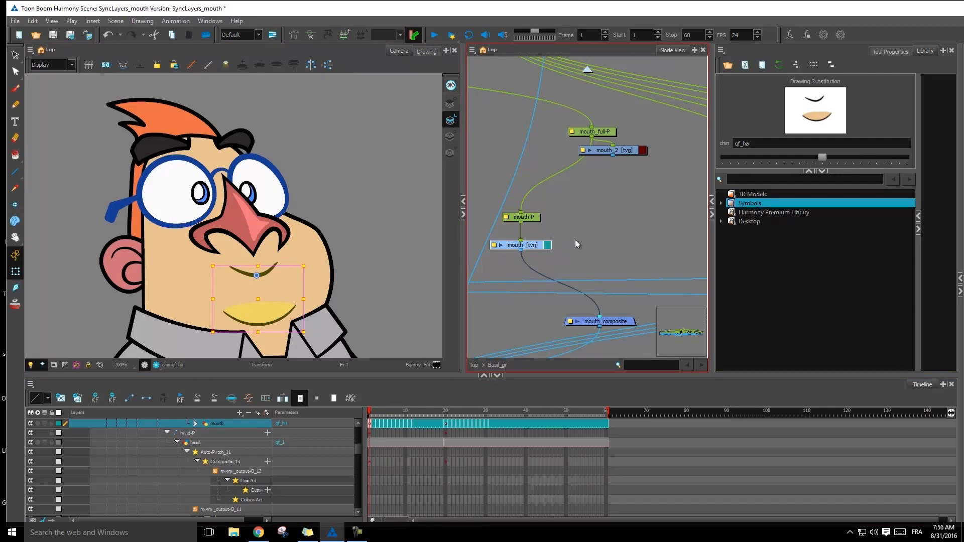
mouse_move(575, 246)
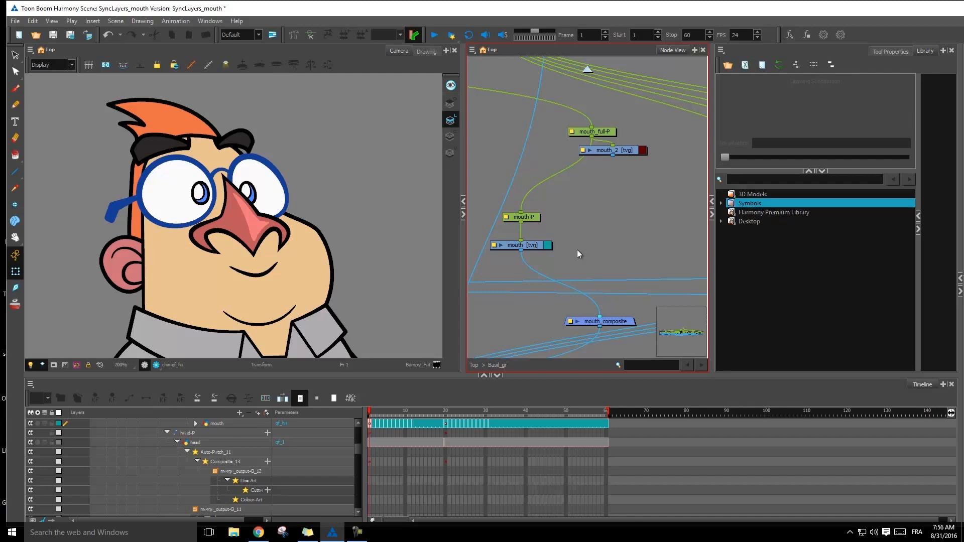
mouse_move(638, 255)
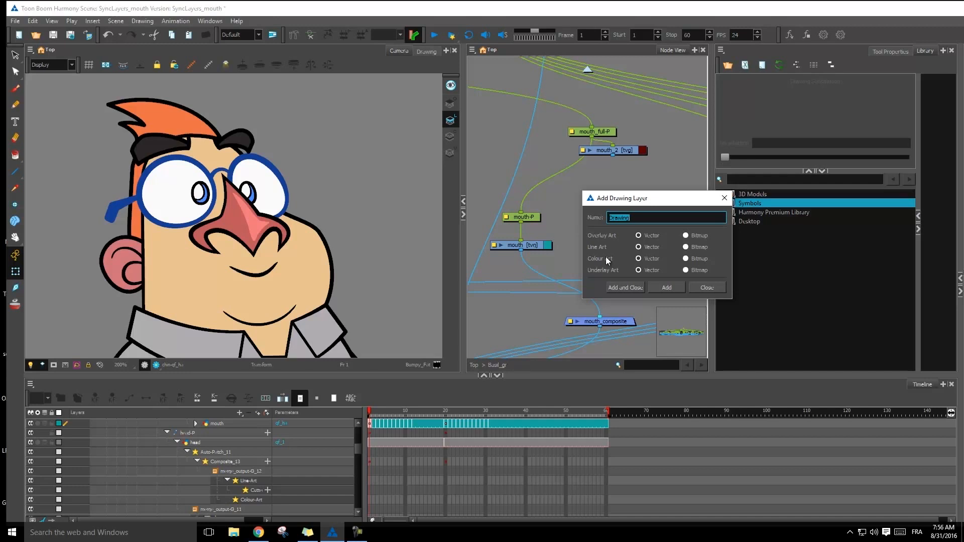
Add two new drawing layers named tongue and chin, then finish adding layers
text(tonn)
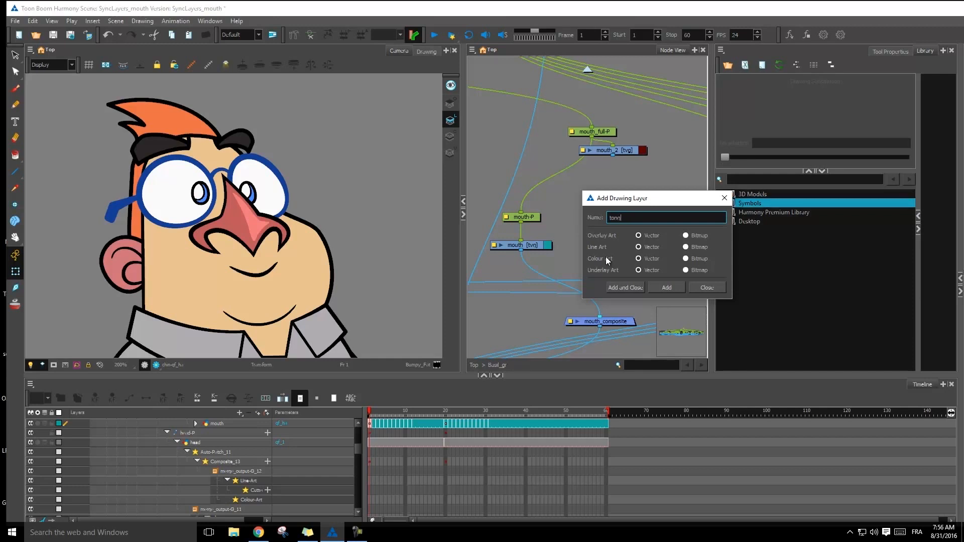
text(gue)
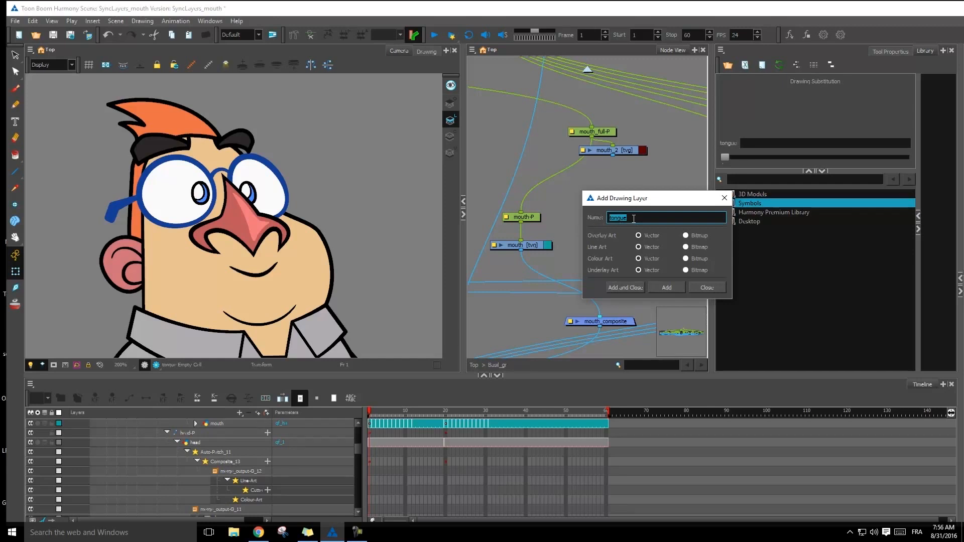
text(chin)
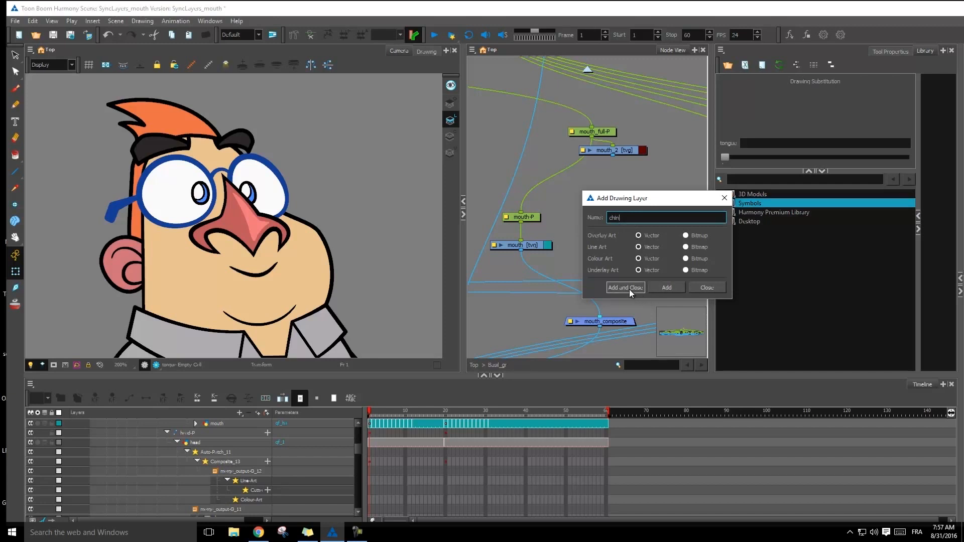
click(625, 287)
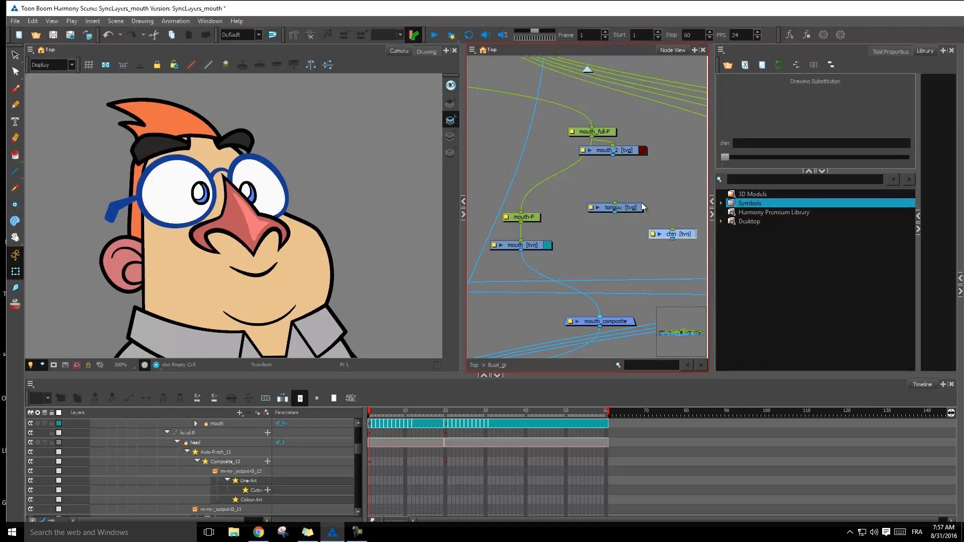
Line tongue and chin up beside mouth with pegs tongue-P and chin-P, wired into mouth_composite
drag(615, 207, 587, 245)
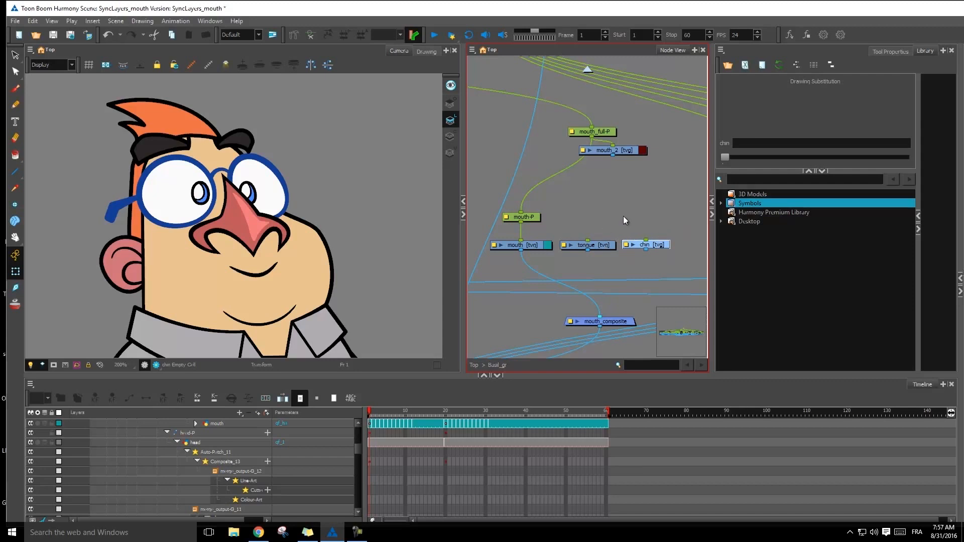
click(587, 245)
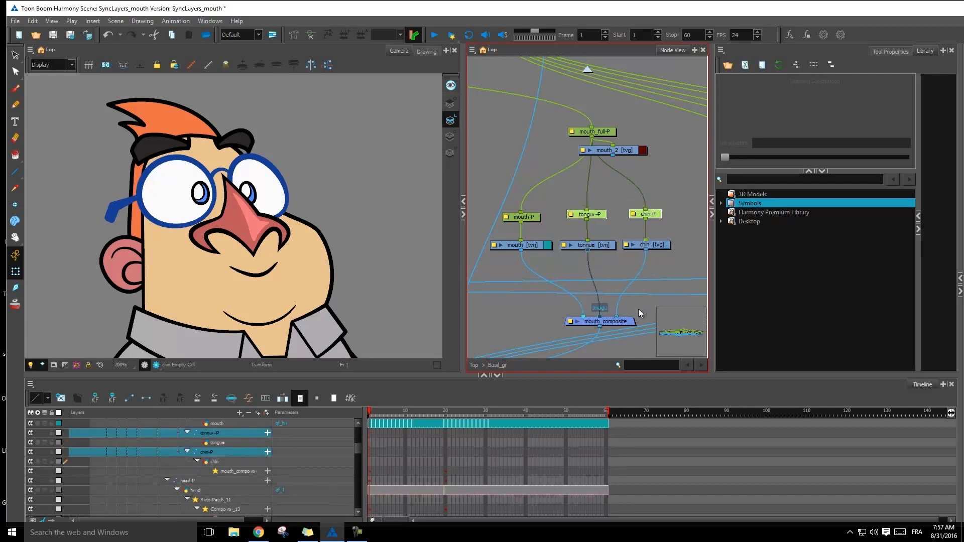
click(599, 321)
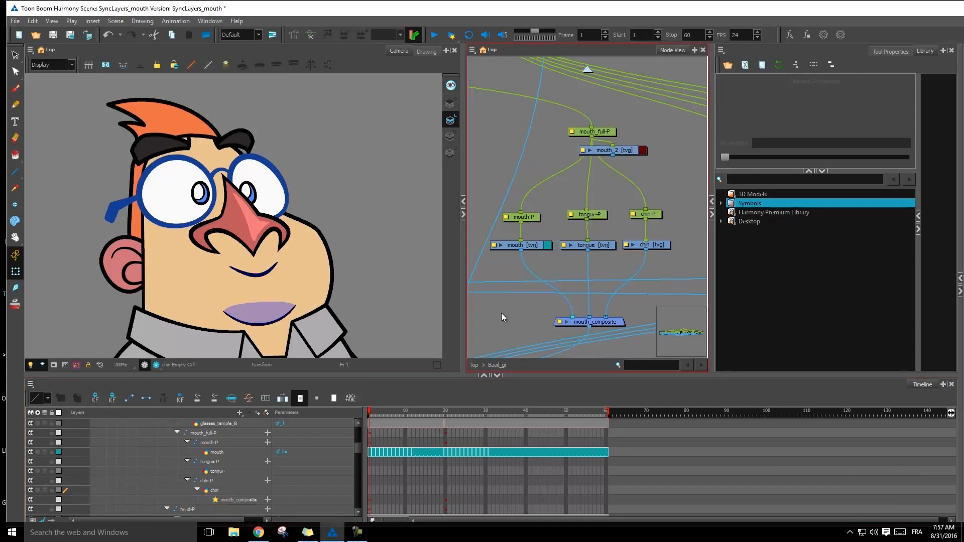
click(521, 245)
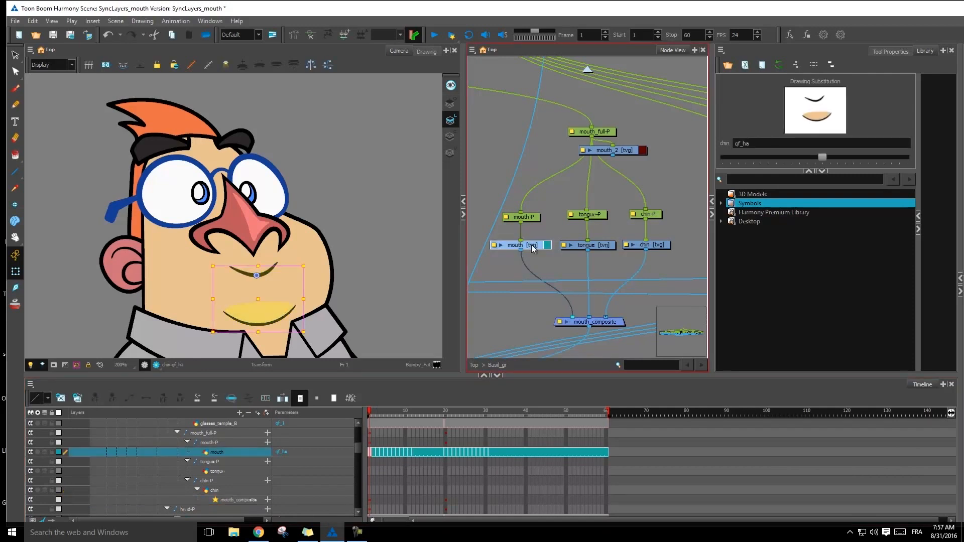
click(218, 471)
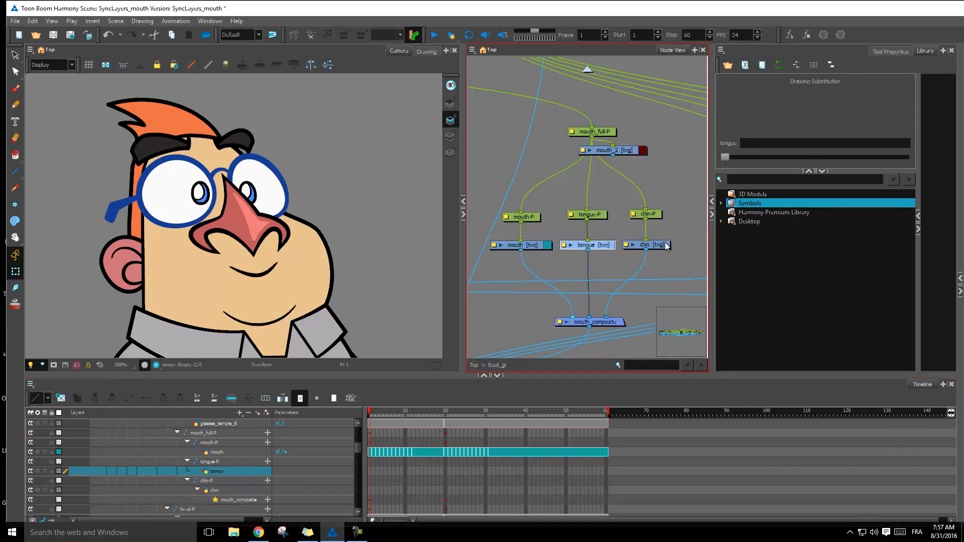
click(648, 244)
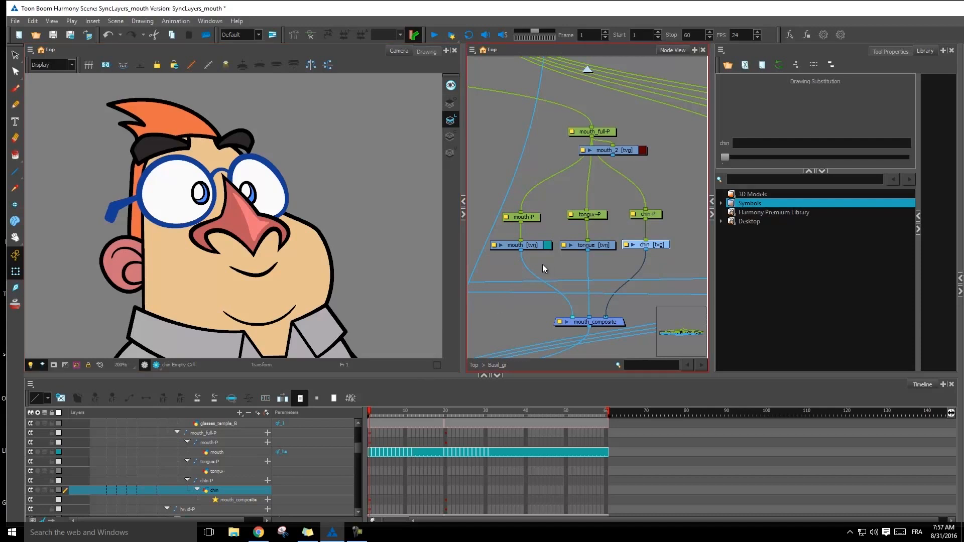
mouse_move(536, 259)
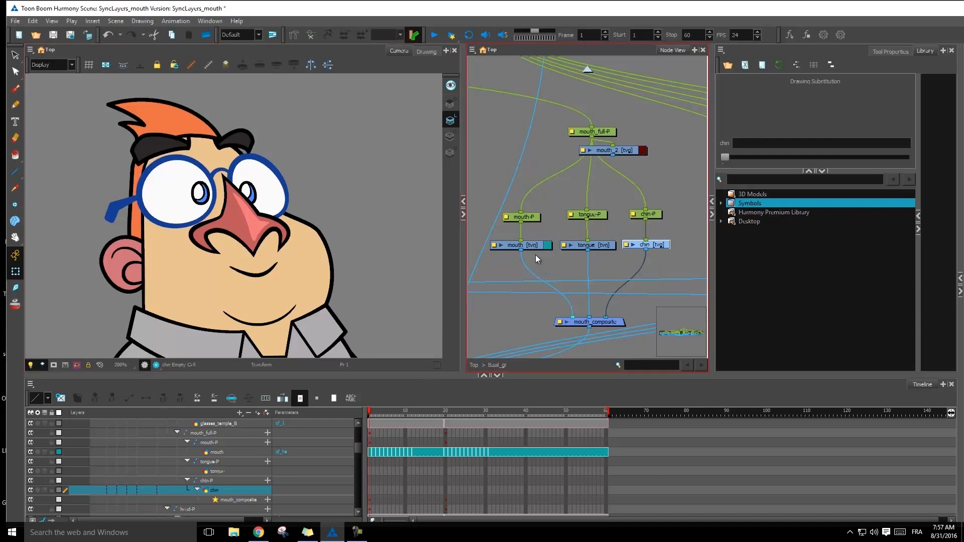
mouse_move(542, 263)
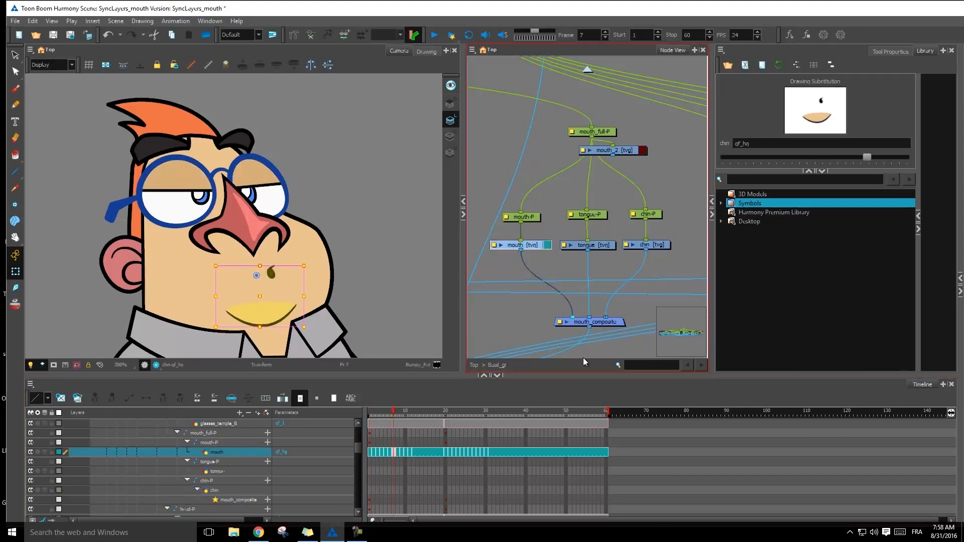
click(817, 144)
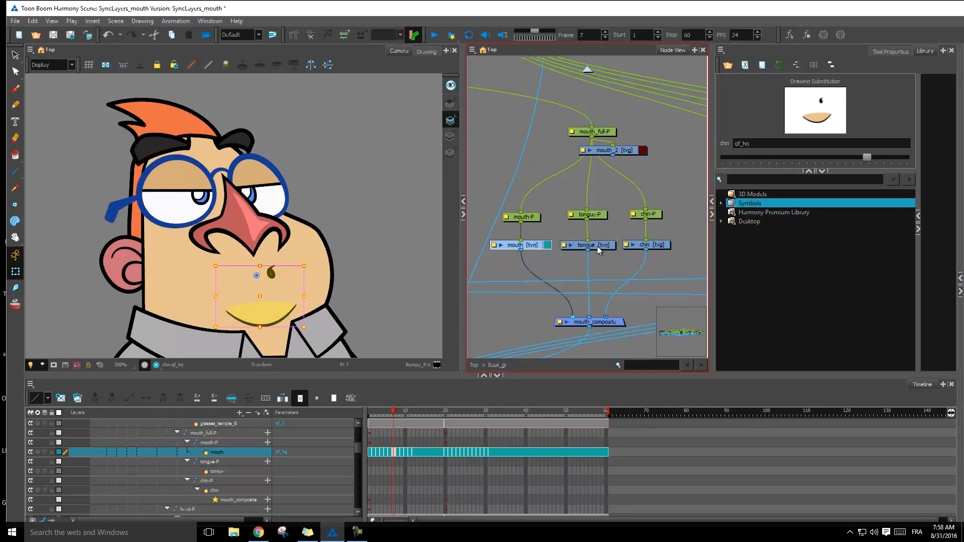
click(590, 245)
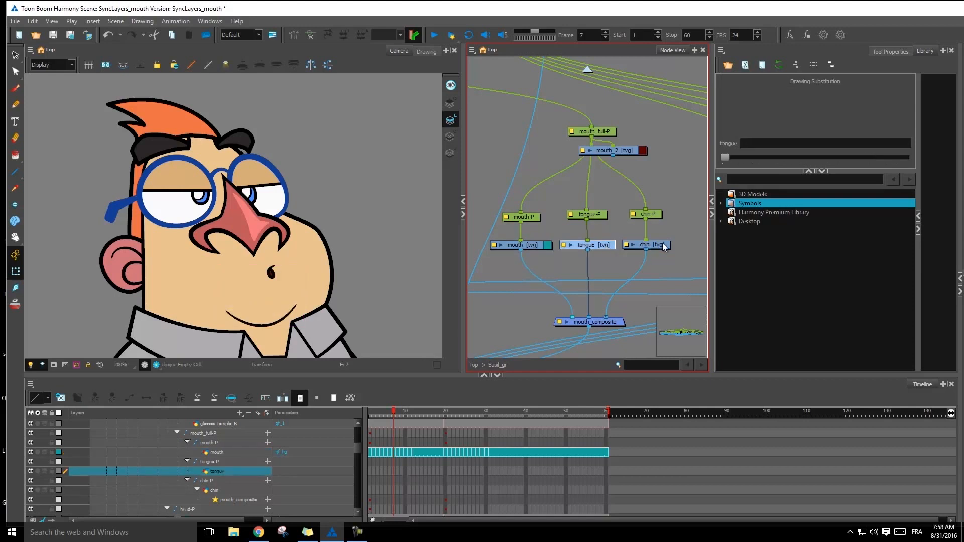
click(646, 245)
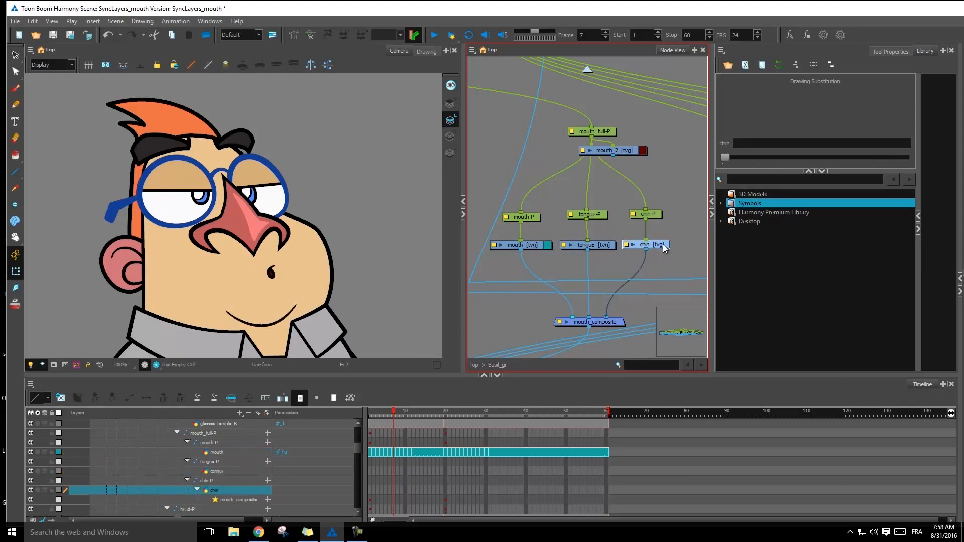
mouse_move(633, 258)
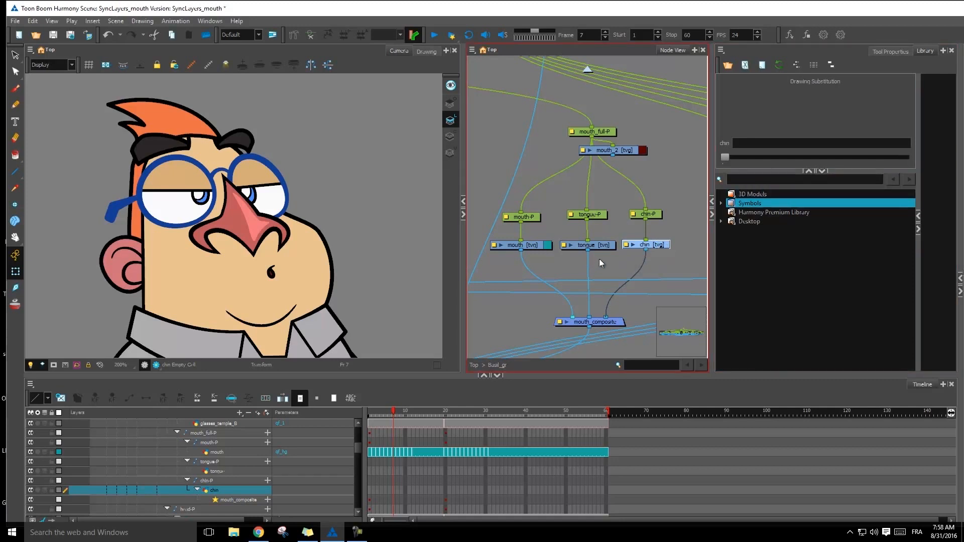
mouse_move(515, 331)
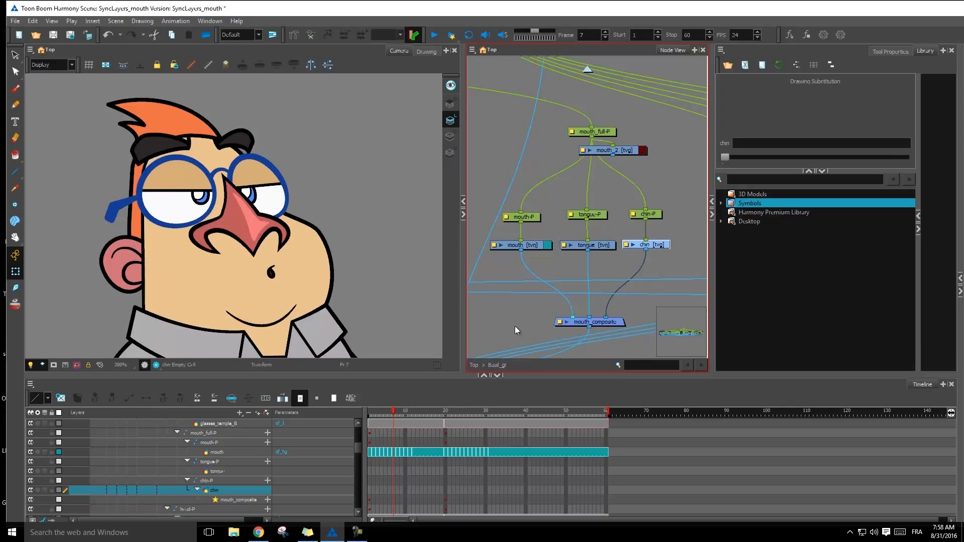
mouse_move(509, 456)
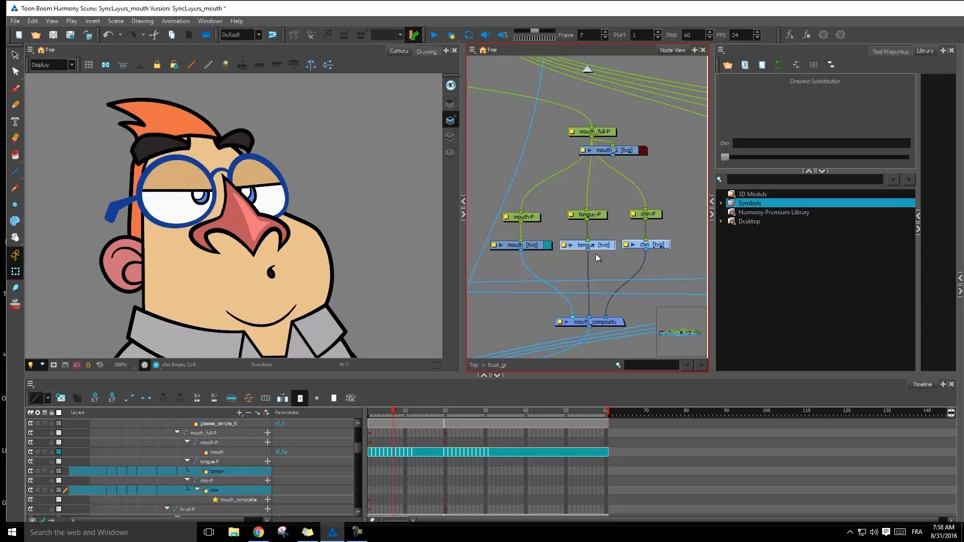
mouse_move(574, 258)
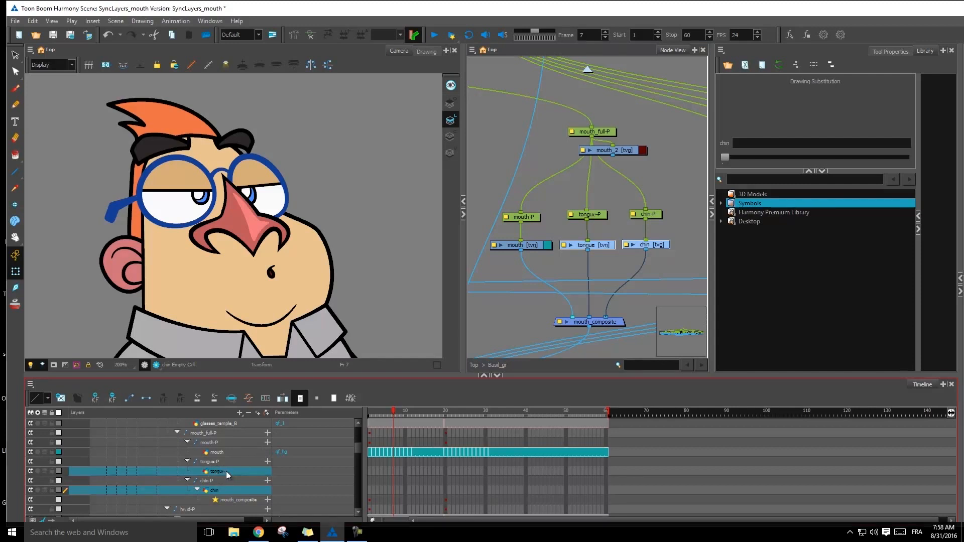
Sync the tongue and chin layers with Top/Basil_gr/mouth as their parent drawing layer
right_click(216, 472)
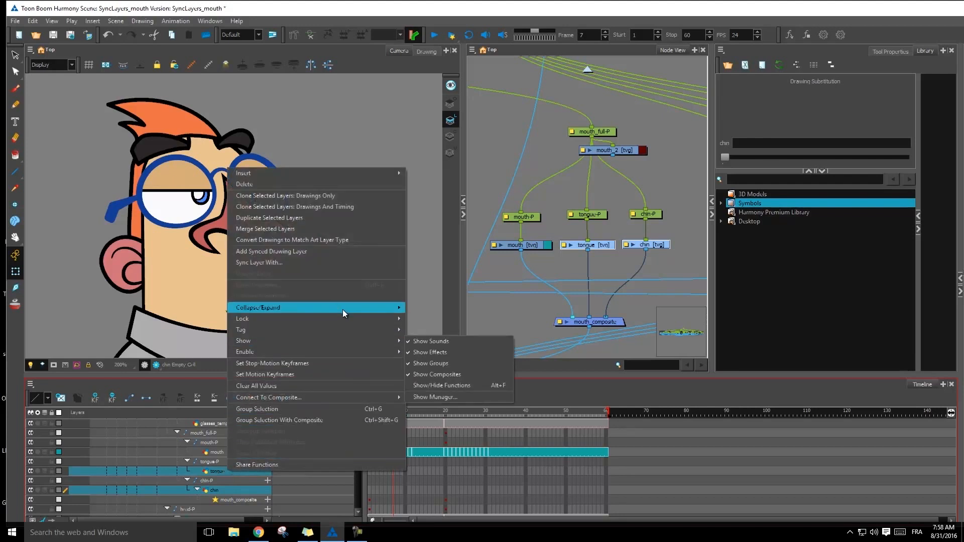
mouse_move(258, 262)
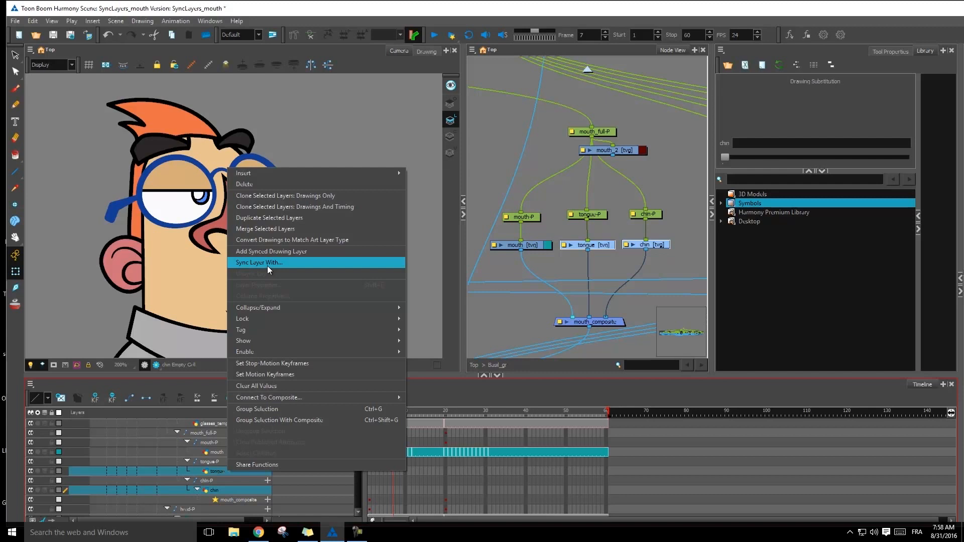
click(258, 262)
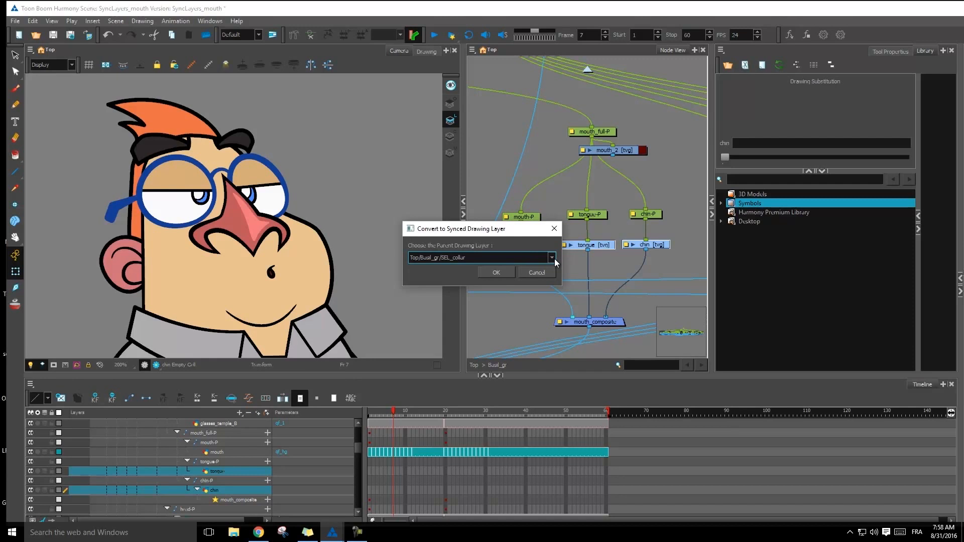
click(551, 257)
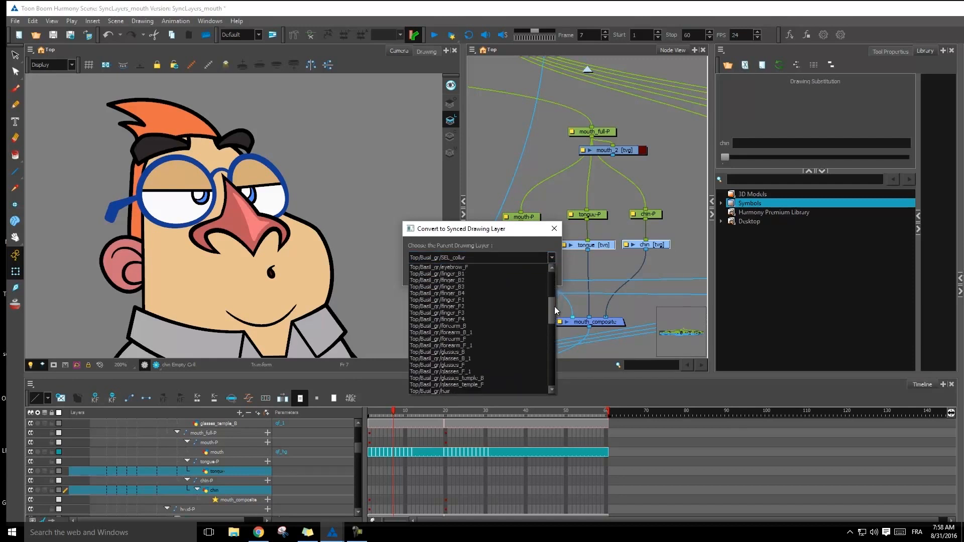
scroll(down, 3)
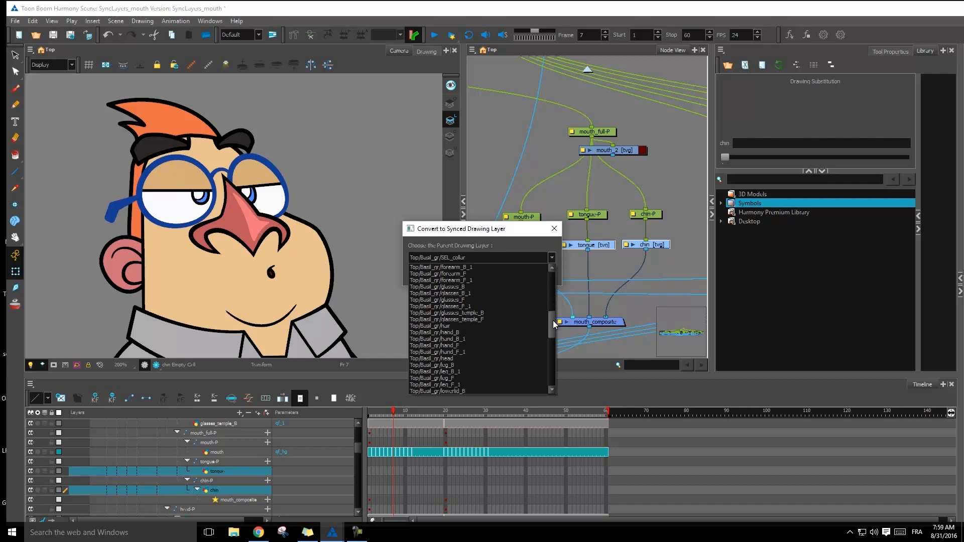
scroll(down, 3)
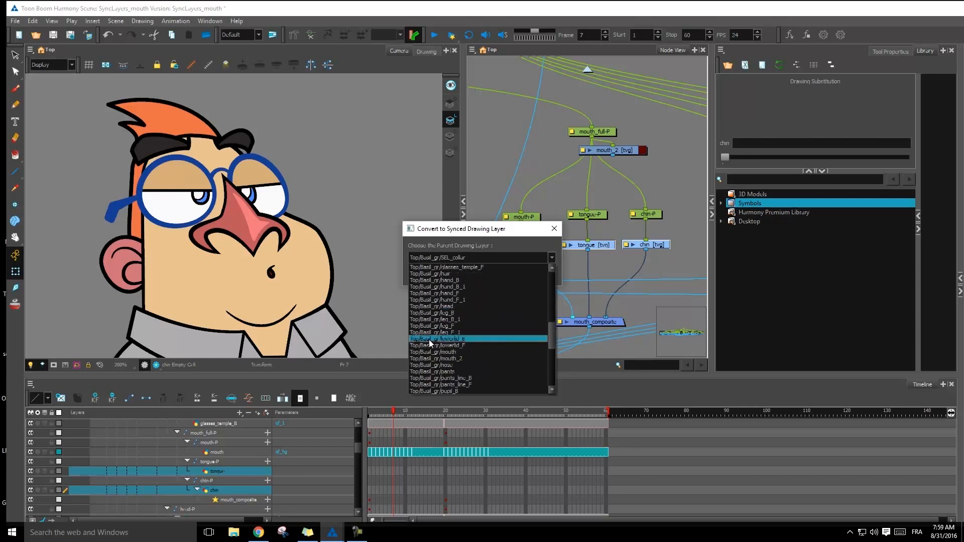
click(438, 351)
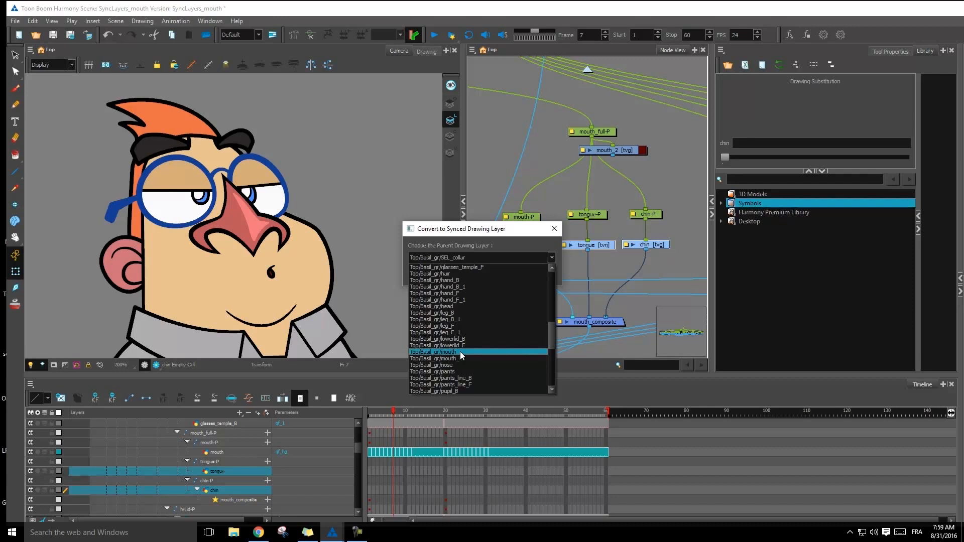
click(439, 351)
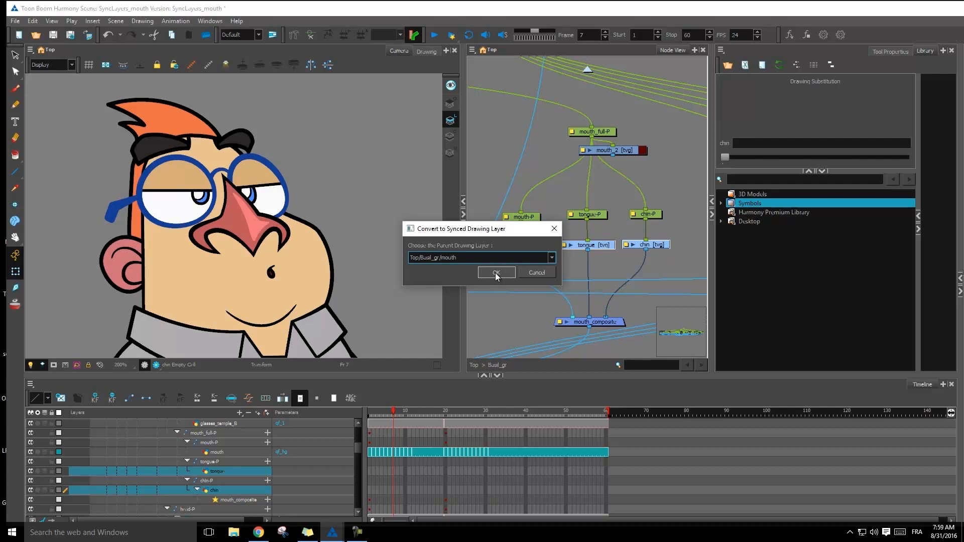
click(497, 272)
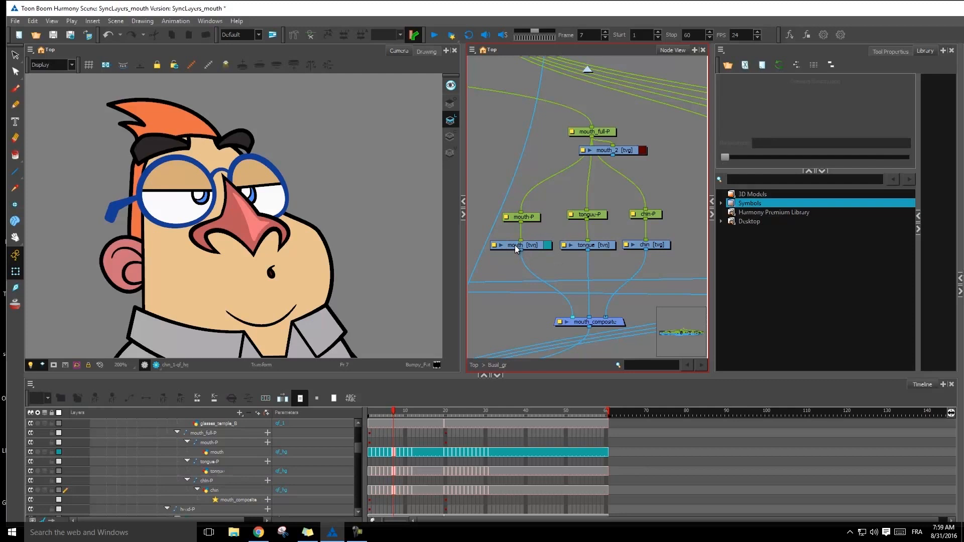
click(519, 244)
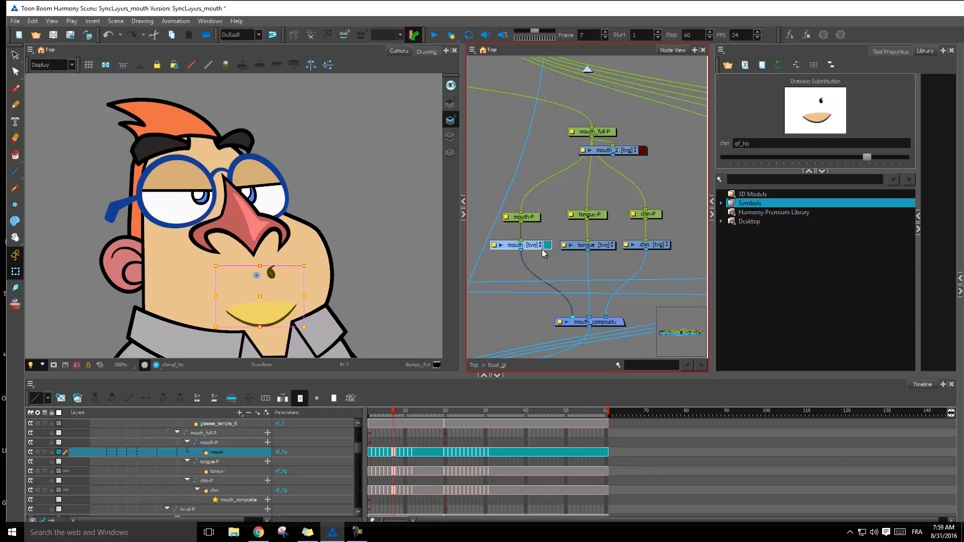
mouse_move(556, 247)
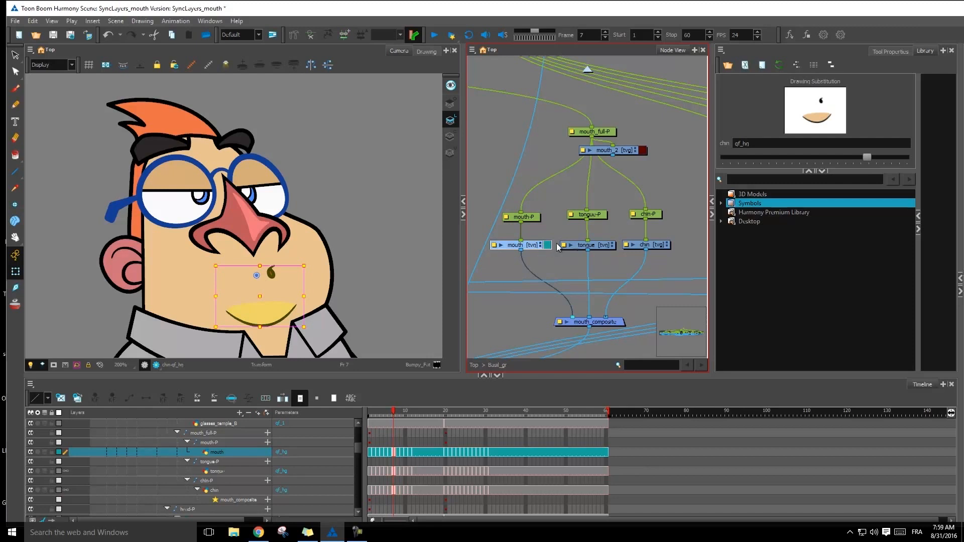
mouse_move(668, 246)
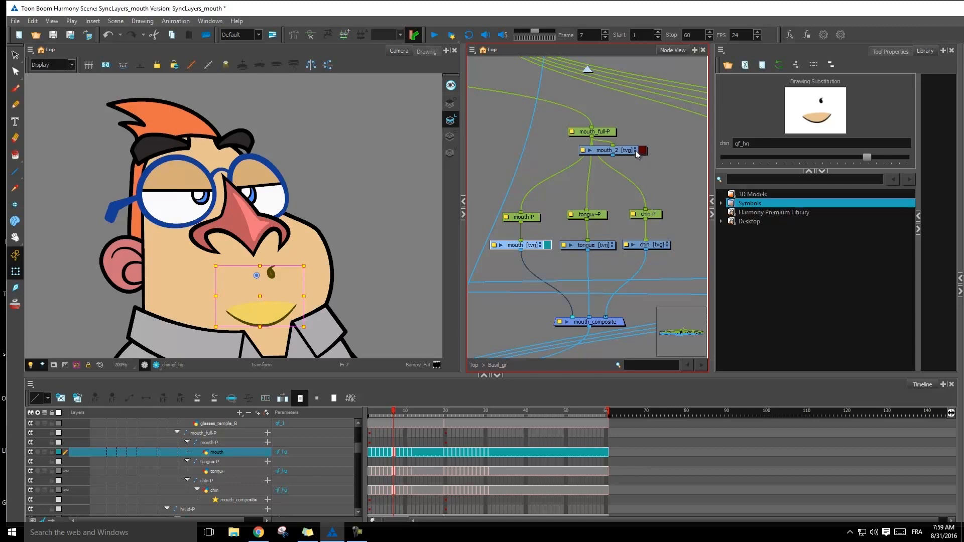
mouse_move(559, 182)
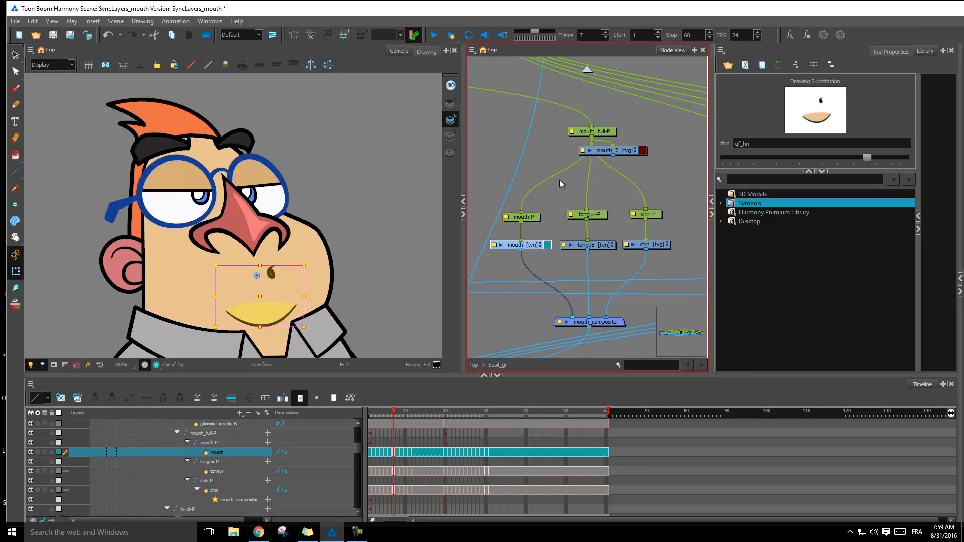
mouse_move(532, 252)
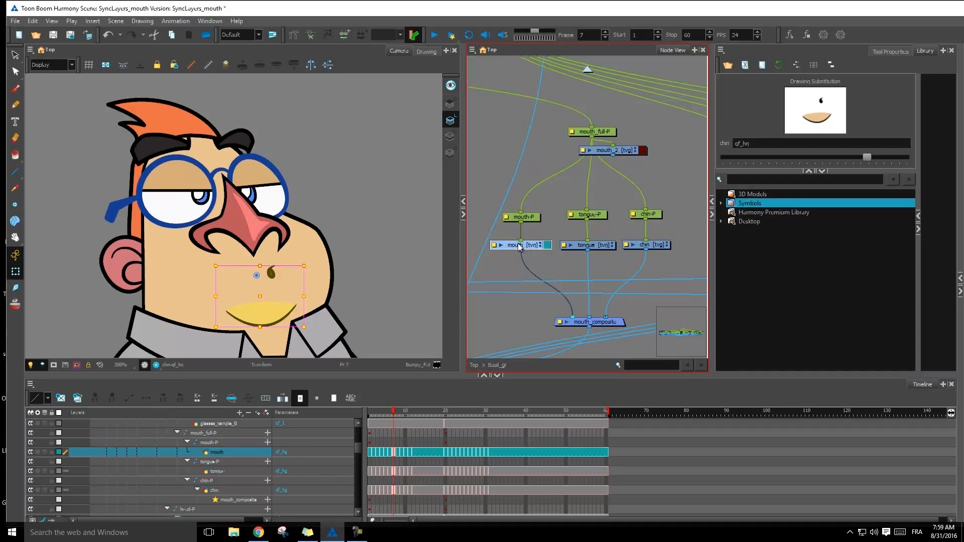
mouse_move(525, 252)
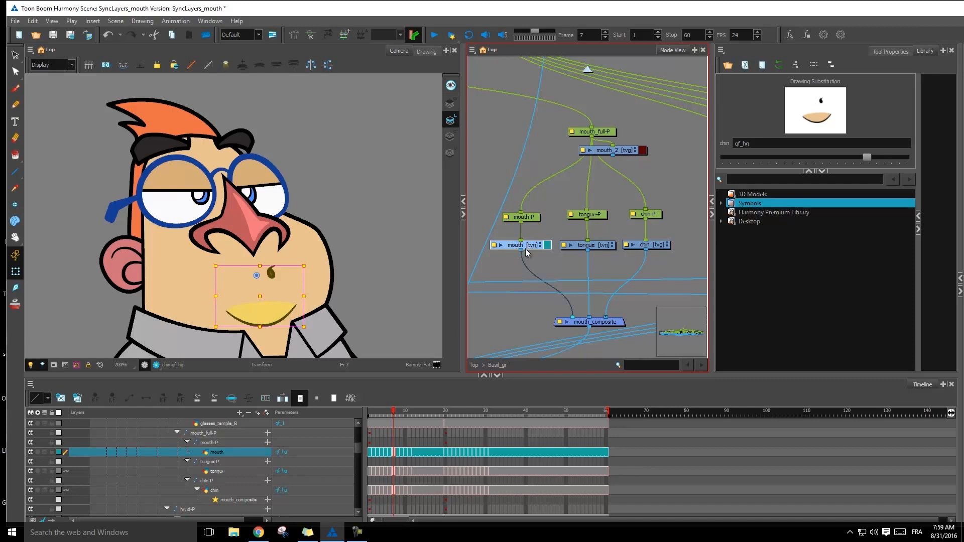
mouse_move(634, 252)
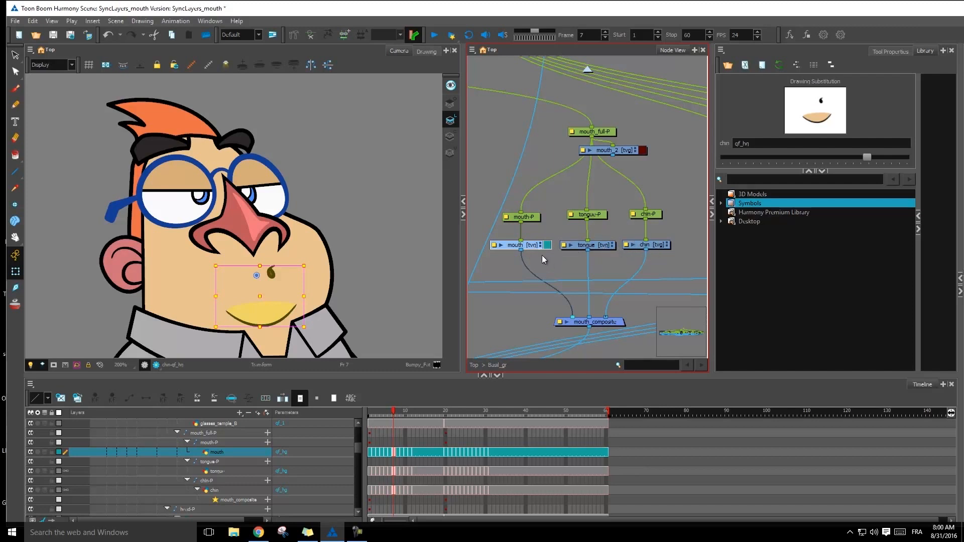
mouse_move(557, 262)
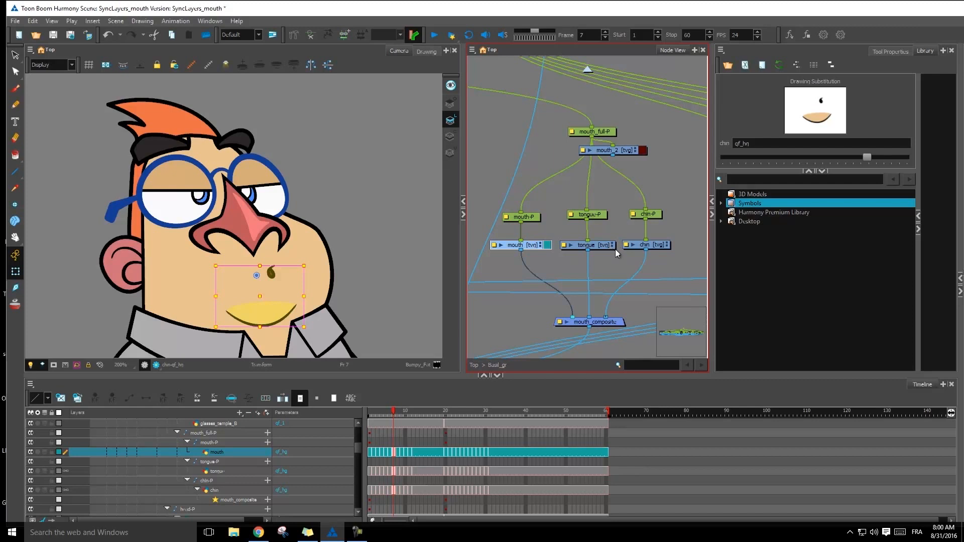
mouse_move(552, 265)
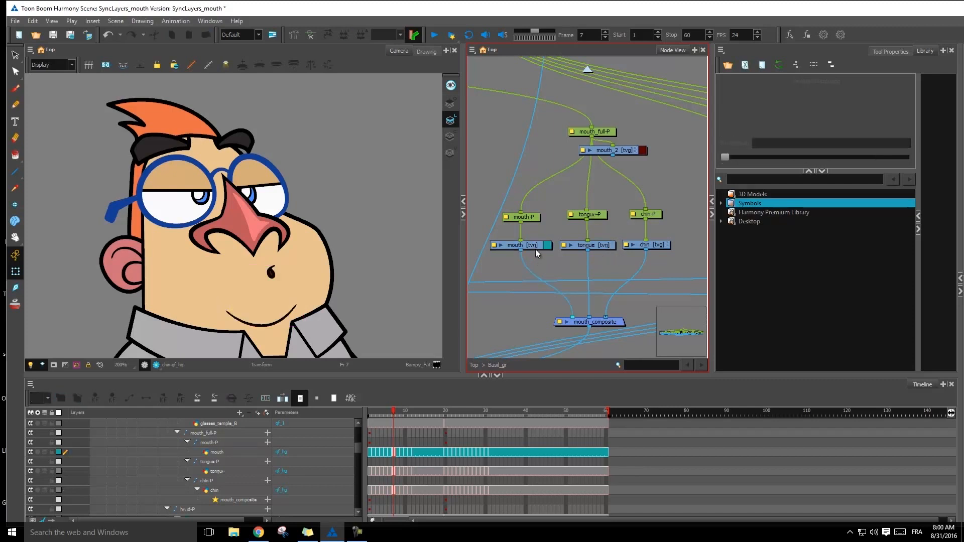
mouse_move(516, 249)
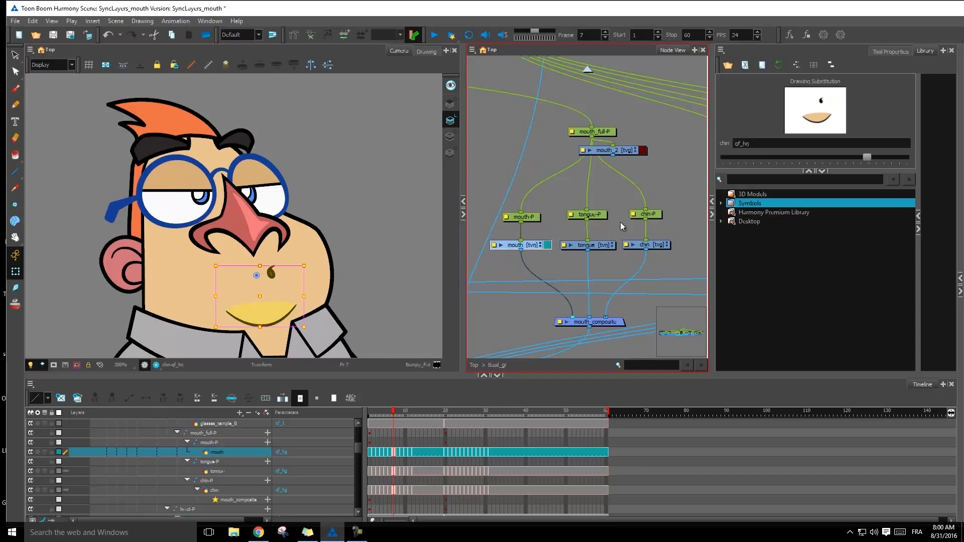
mouse_move(621, 245)
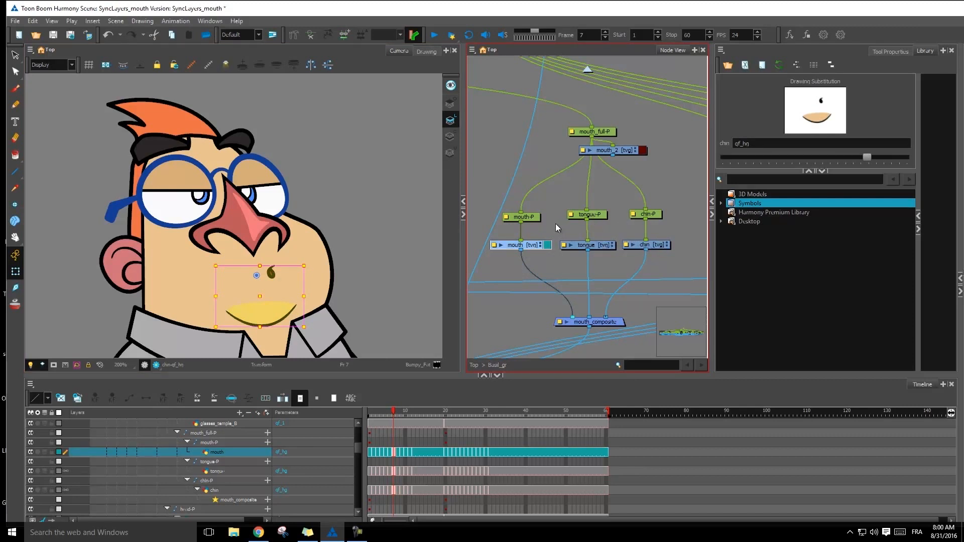
mouse_move(551, 211)
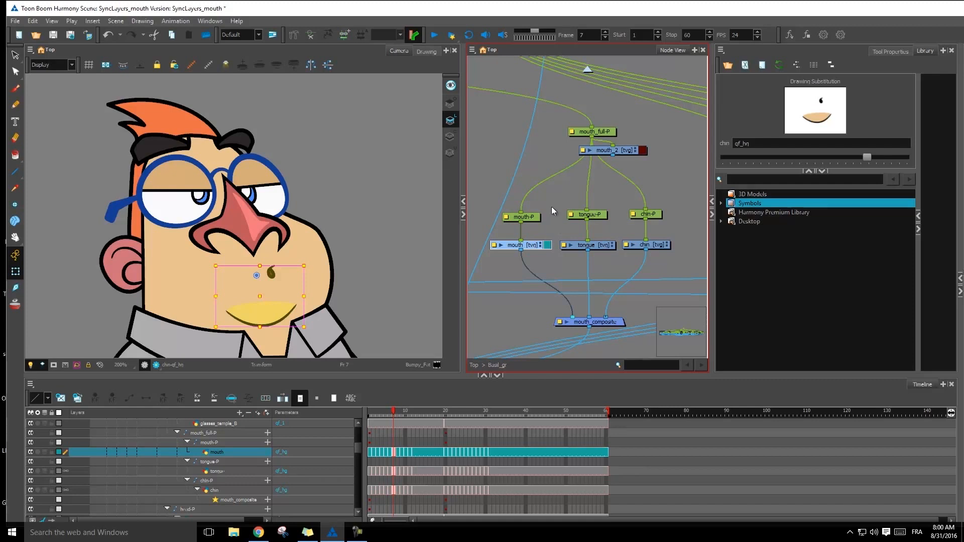
mouse_move(519, 239)
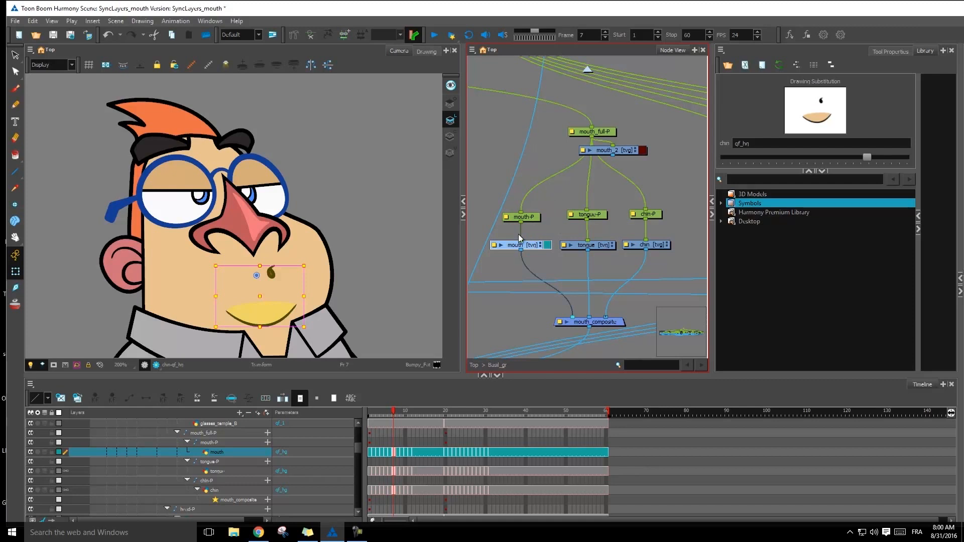
mouse_move(550, 190)
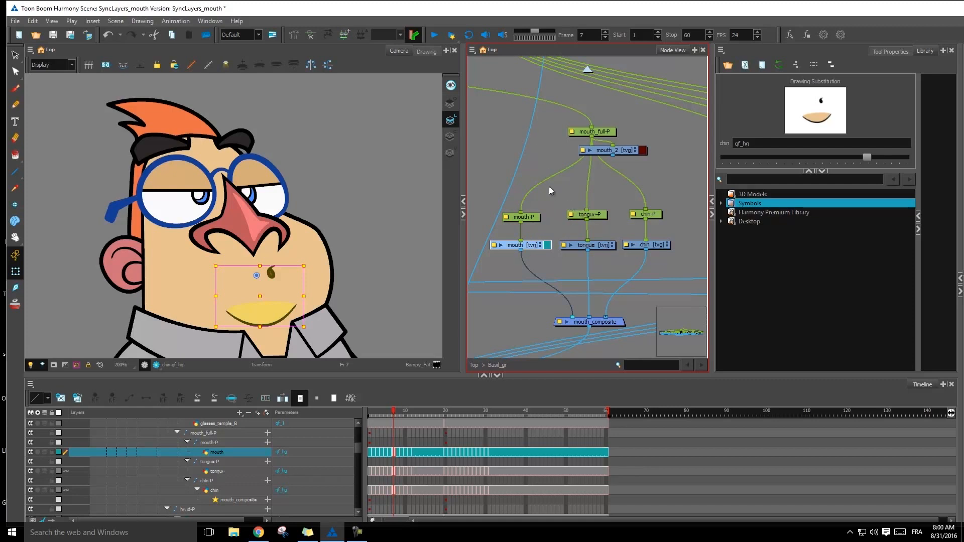
mouse_move(530, 231)
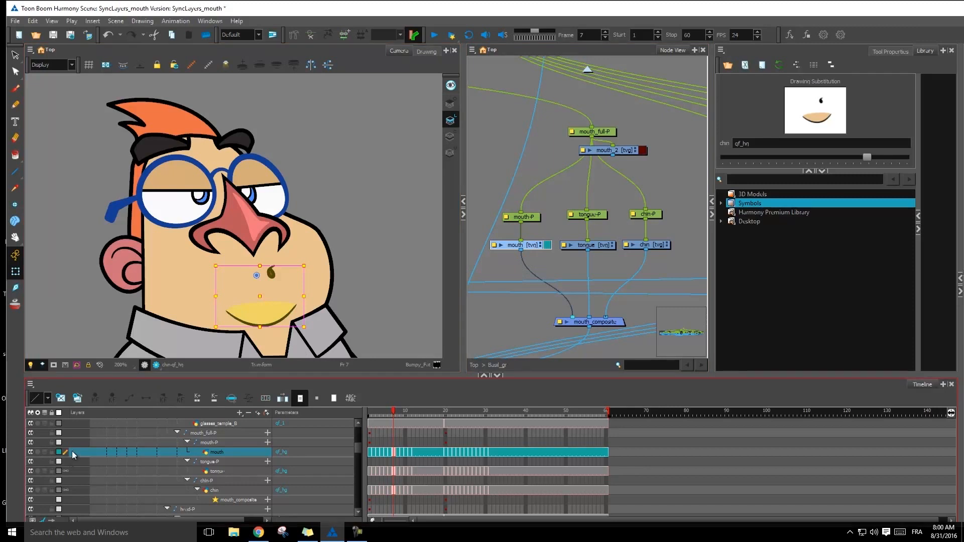
mouse_move(63, 473)
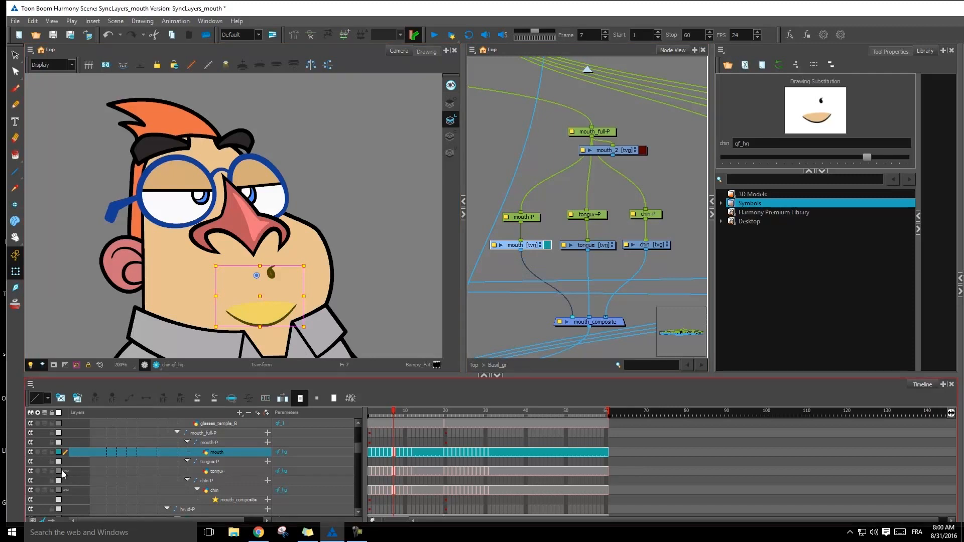
mouse_move(66, 511)
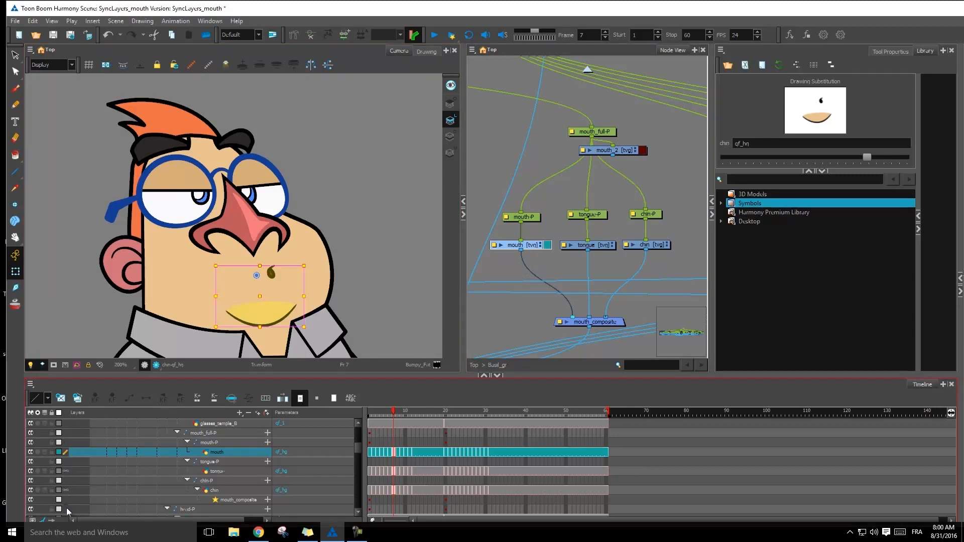
mouse_move(72, 495)
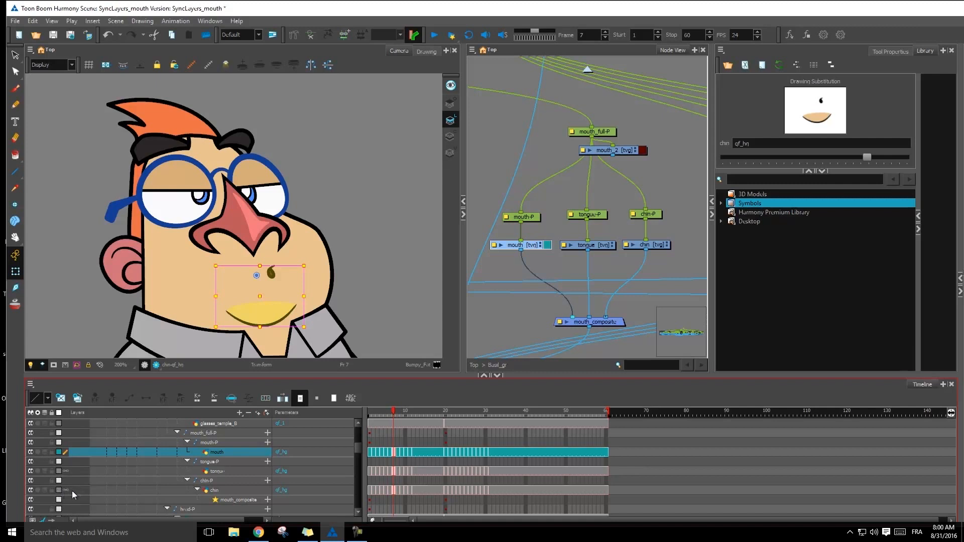
mouse_move(68, 495)
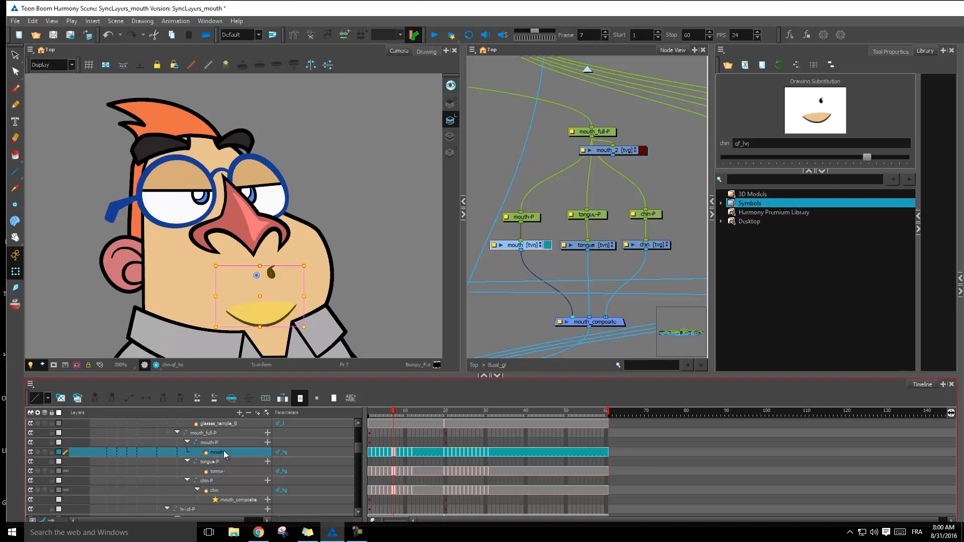
mouse_move(70, 481)
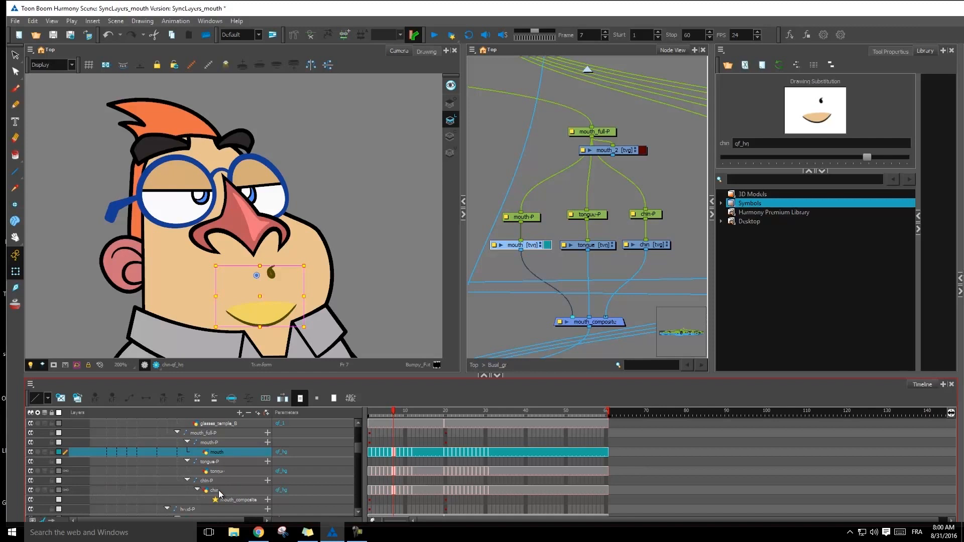
click(213, 490)
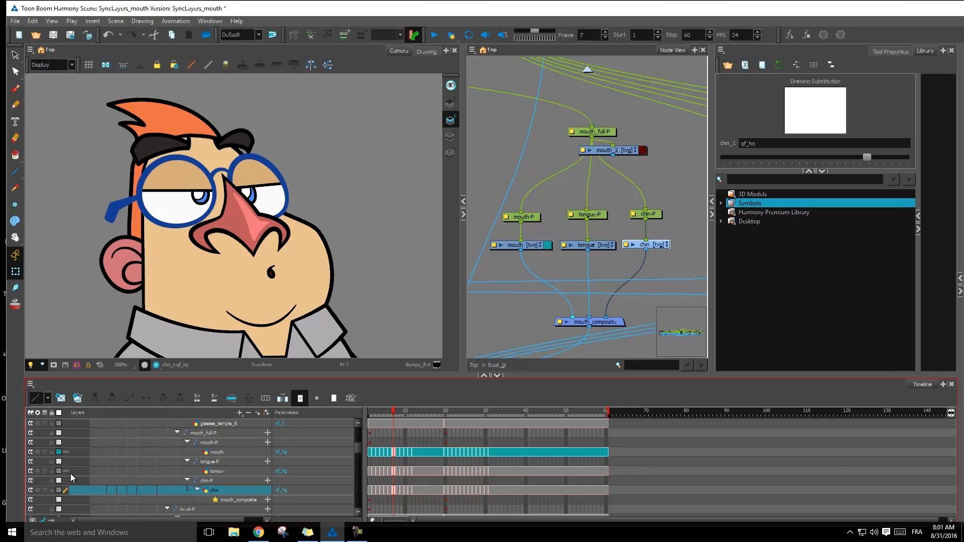
mouse_move(209, 429)
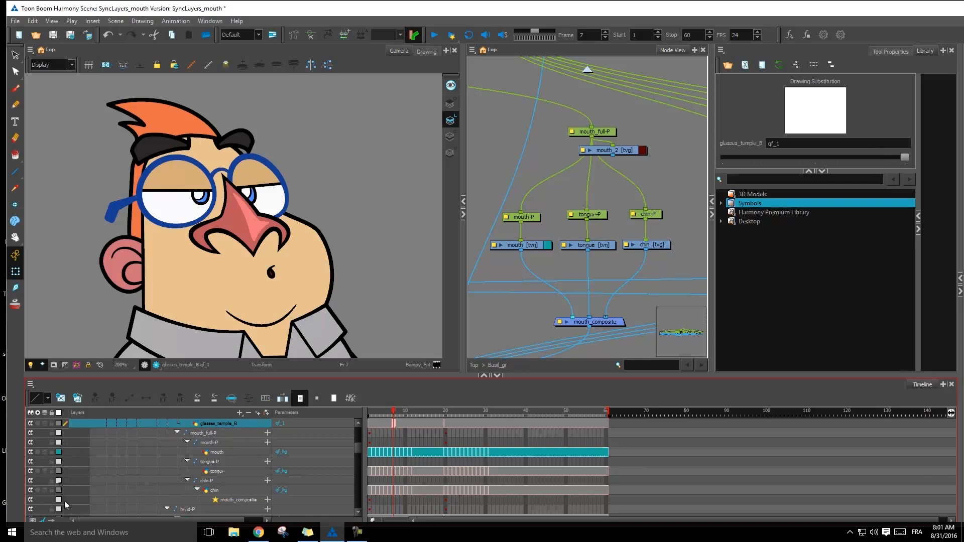
mouse_move(78, 513)
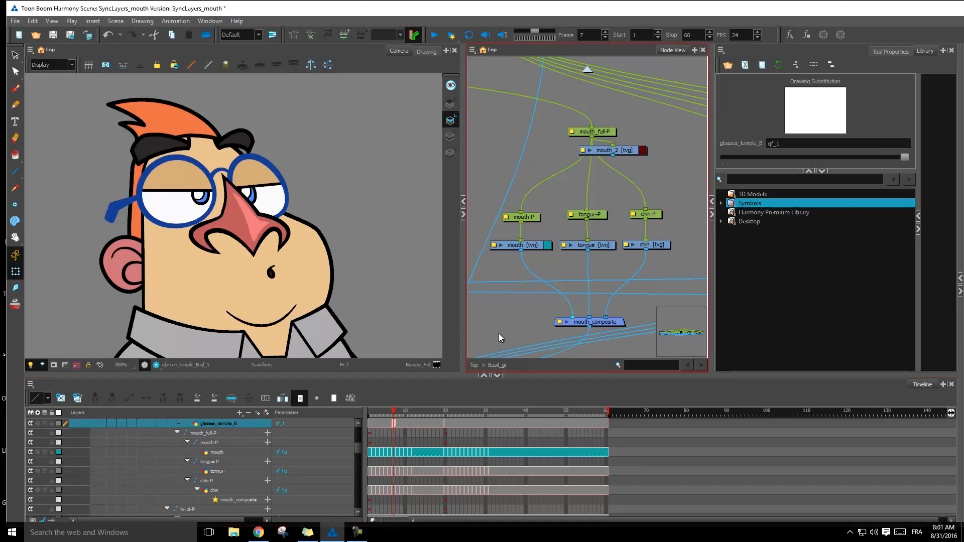
mouse_move(559, 265)
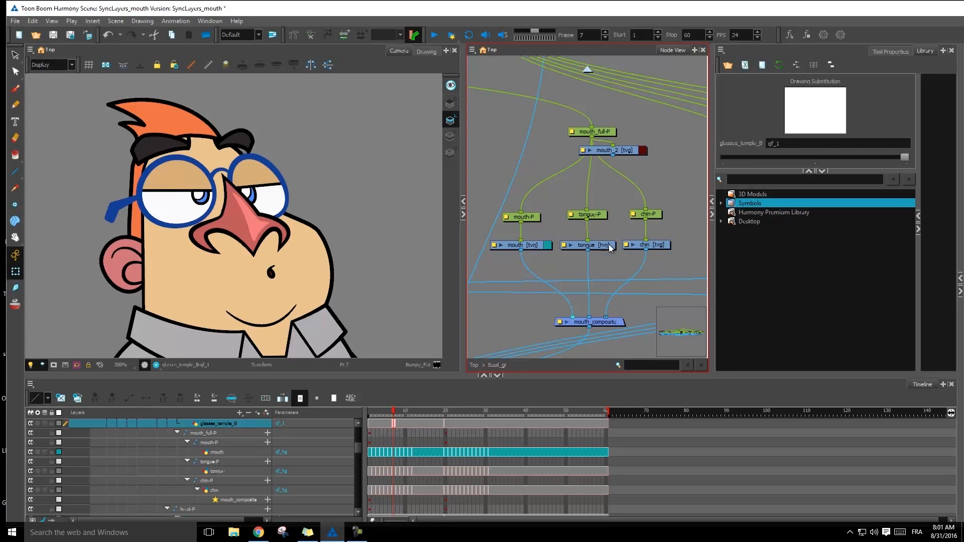
click(585, 245)
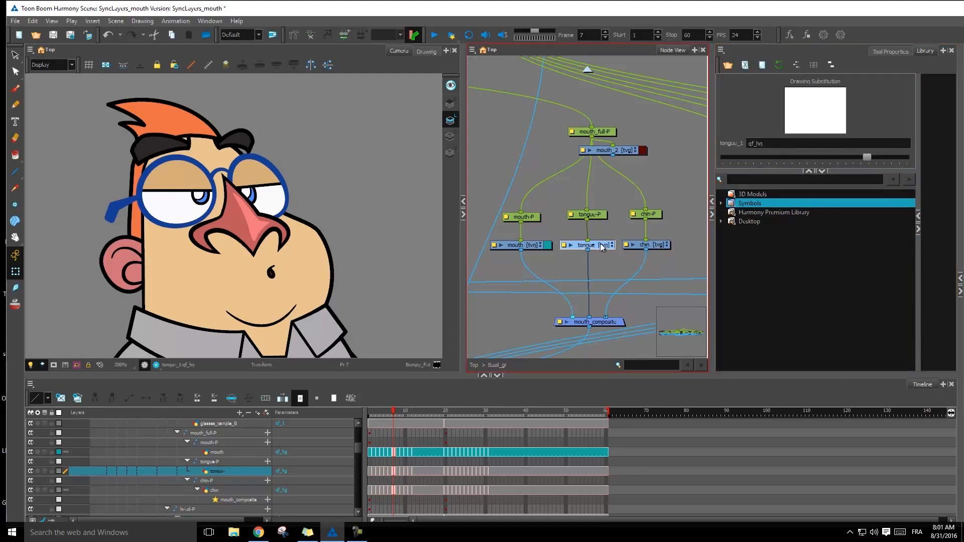
mouse_move(599, 250)
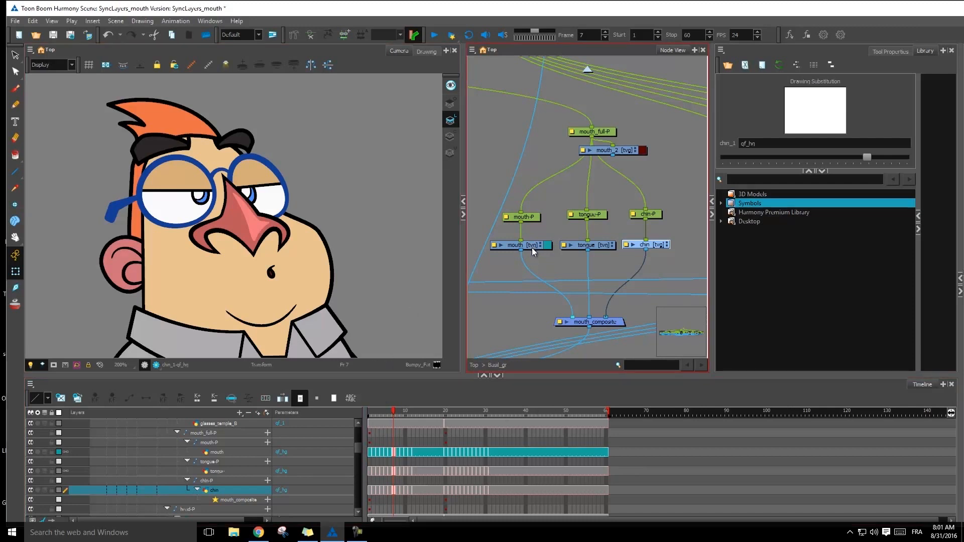
click(519, 245)
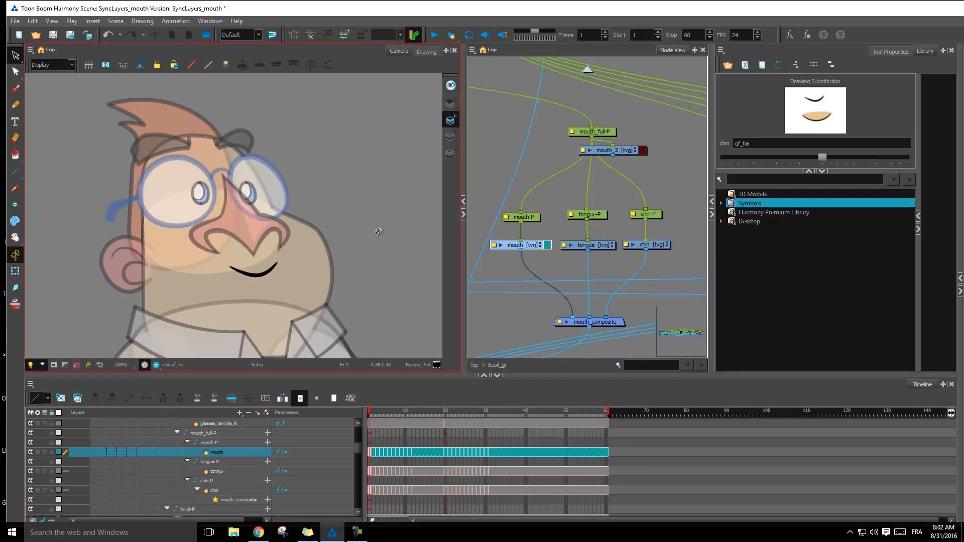
mouse_move(450, 136)
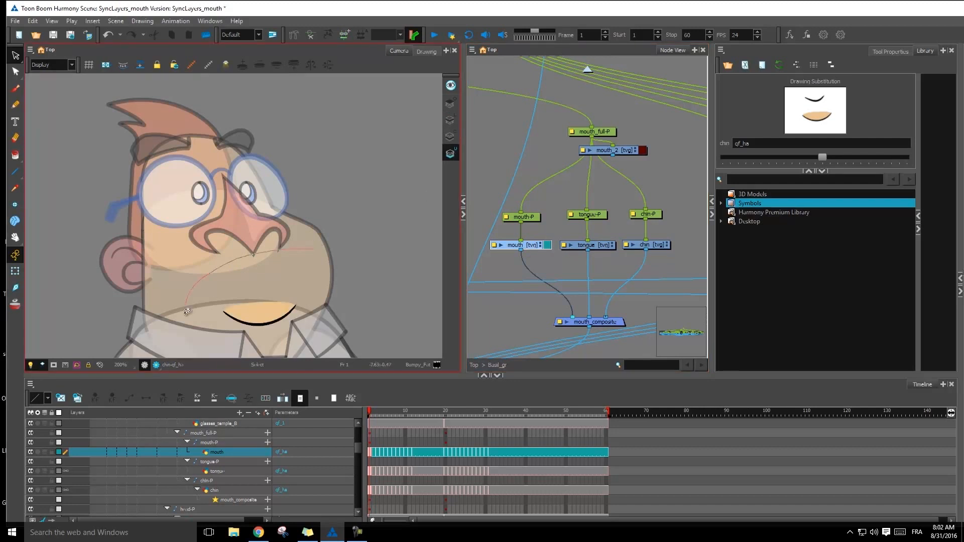
Select the chin drawing in the scene to inspect it
click(264, 310)
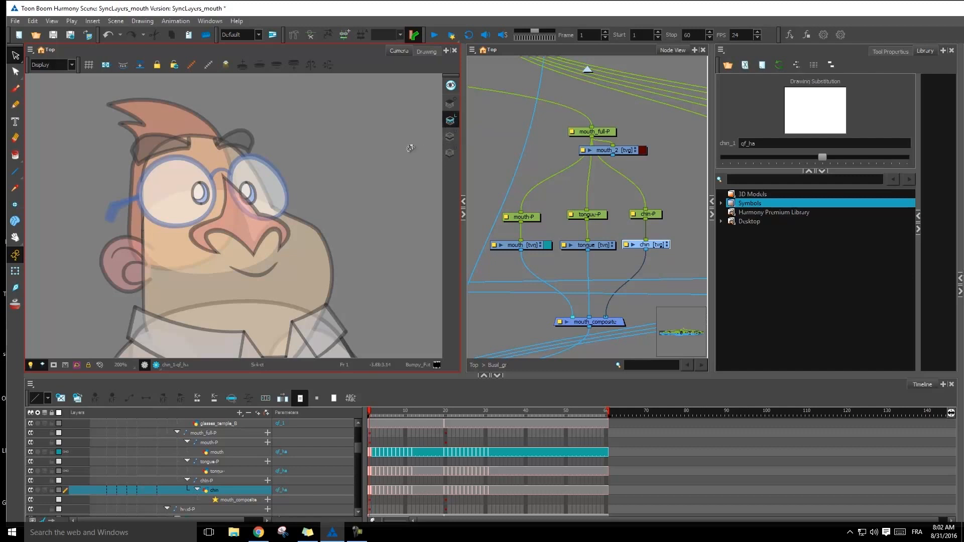
mouse_move(343, 181)
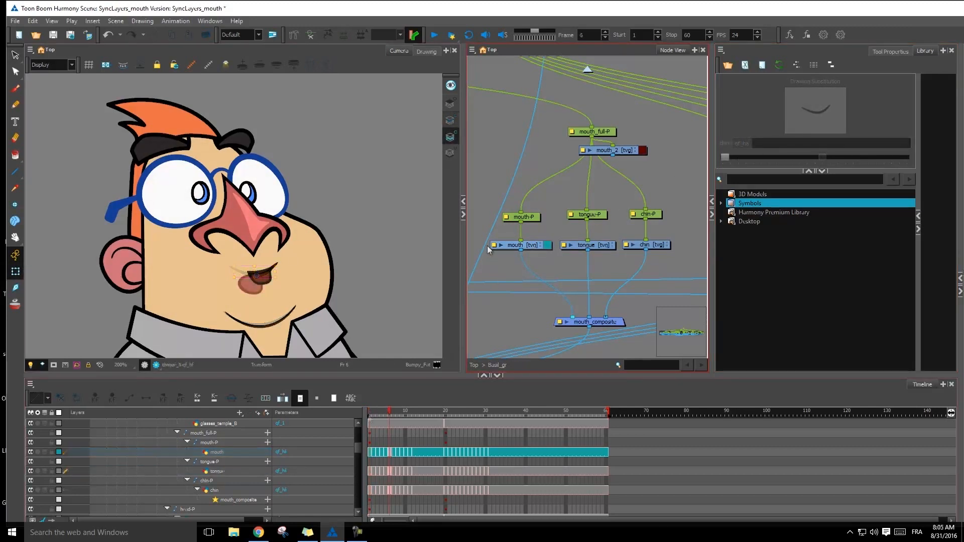
click(519, 245)
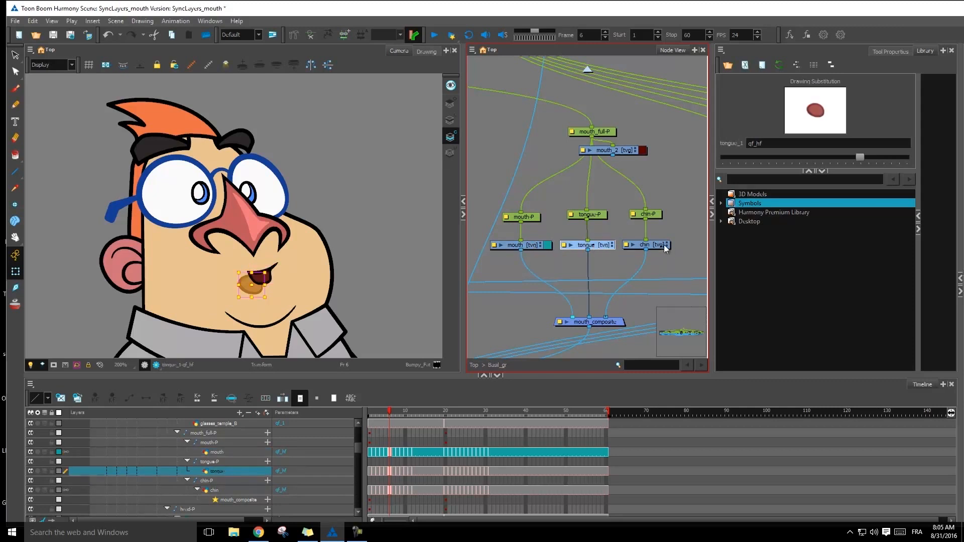
click(644, 245)
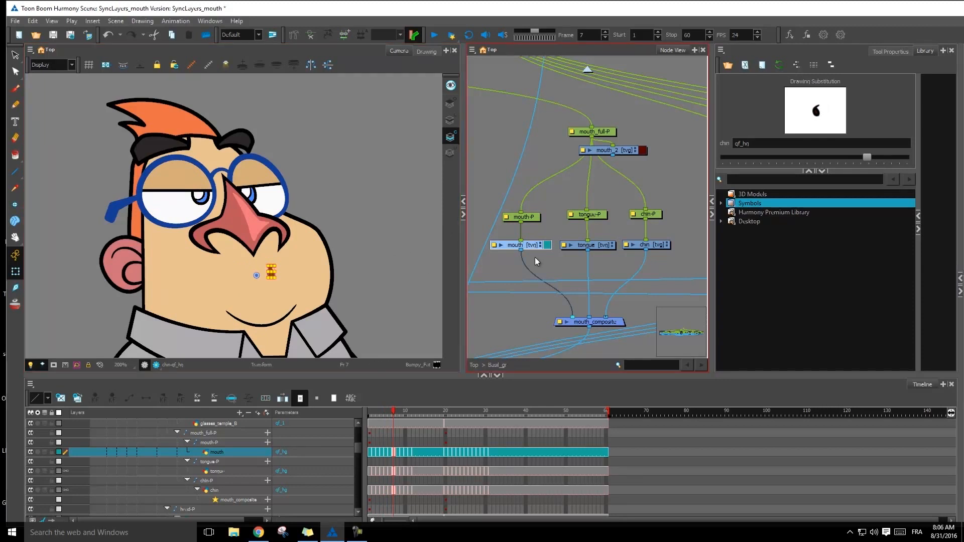
click(588, 245)
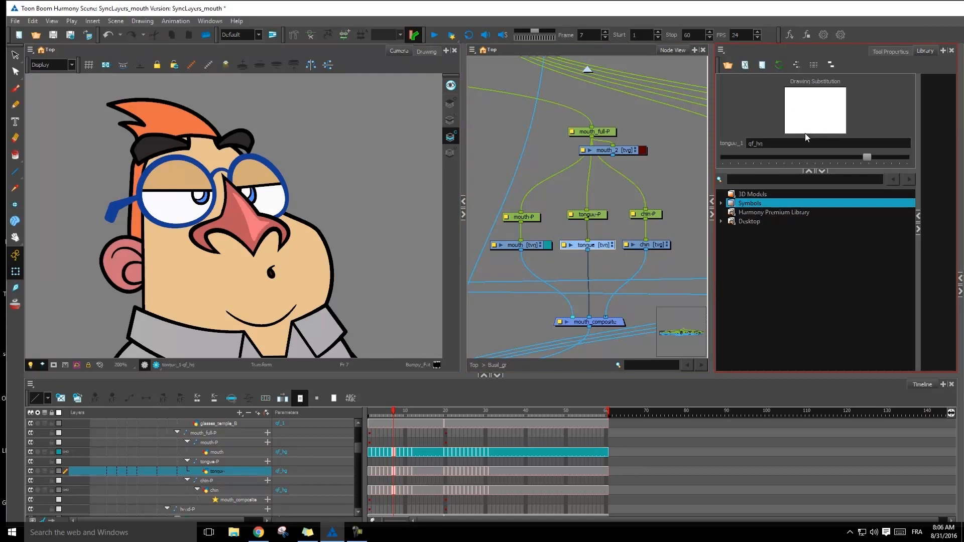
click(646, 245)
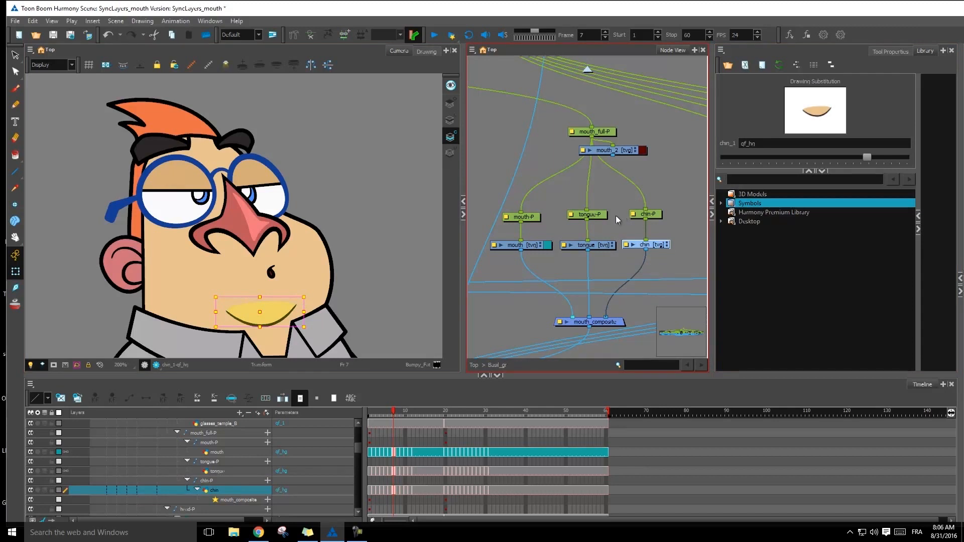
mouse_move(620, 226)
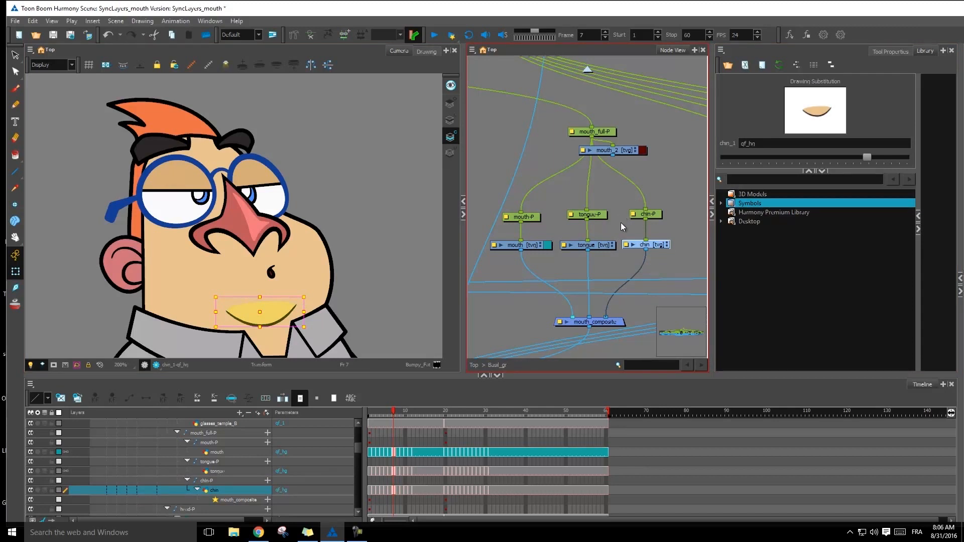
mouse_move(664, 265)
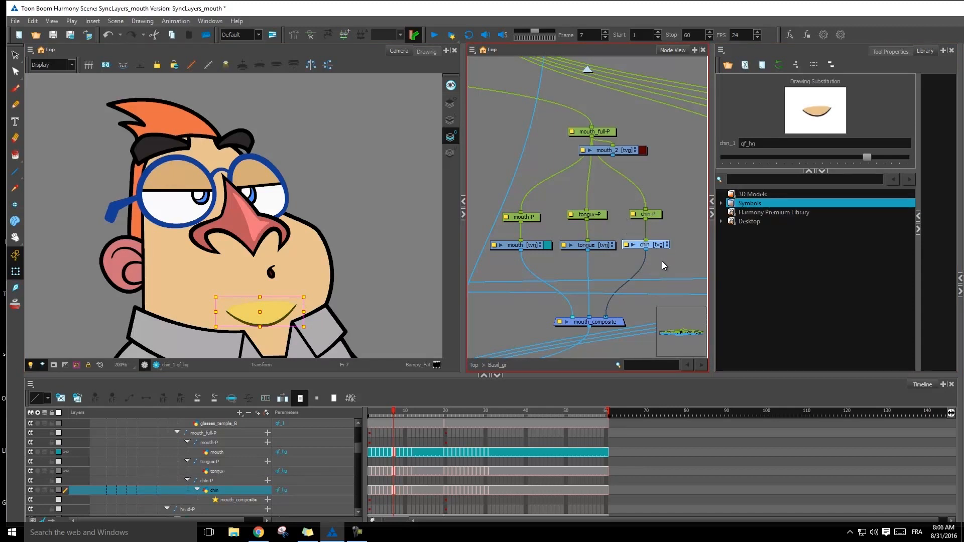
click(645, 245)
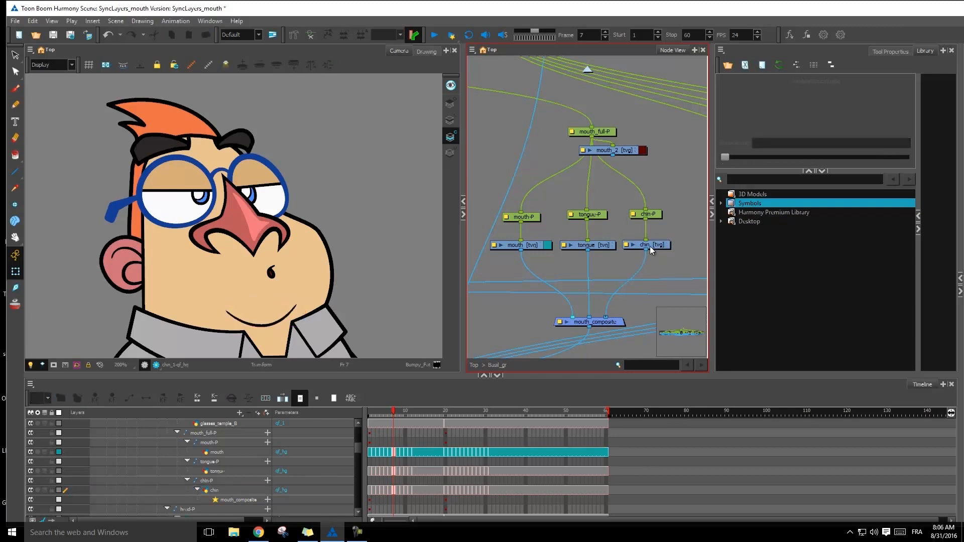
Check the chin layer's drawing and place its pivot on the chin
click(645, 245)
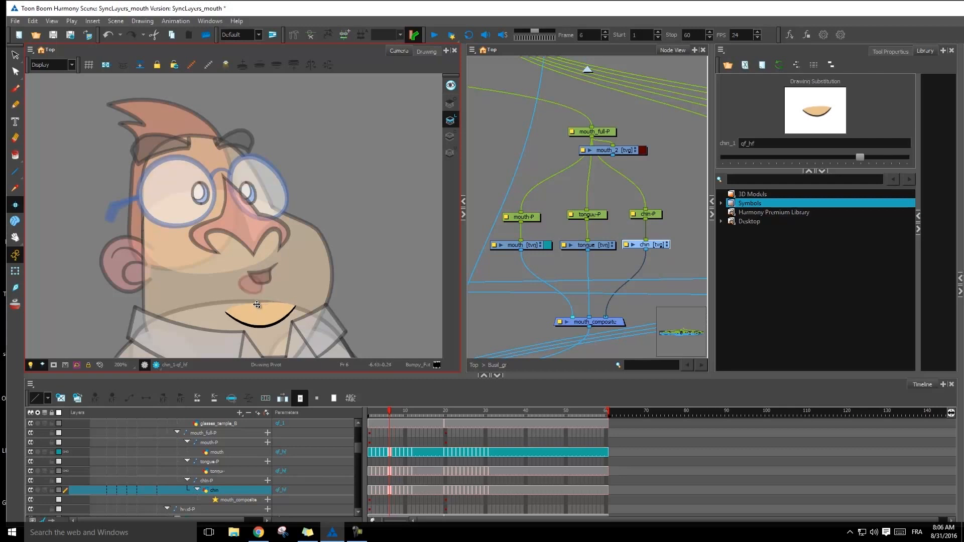
click(389, 410)
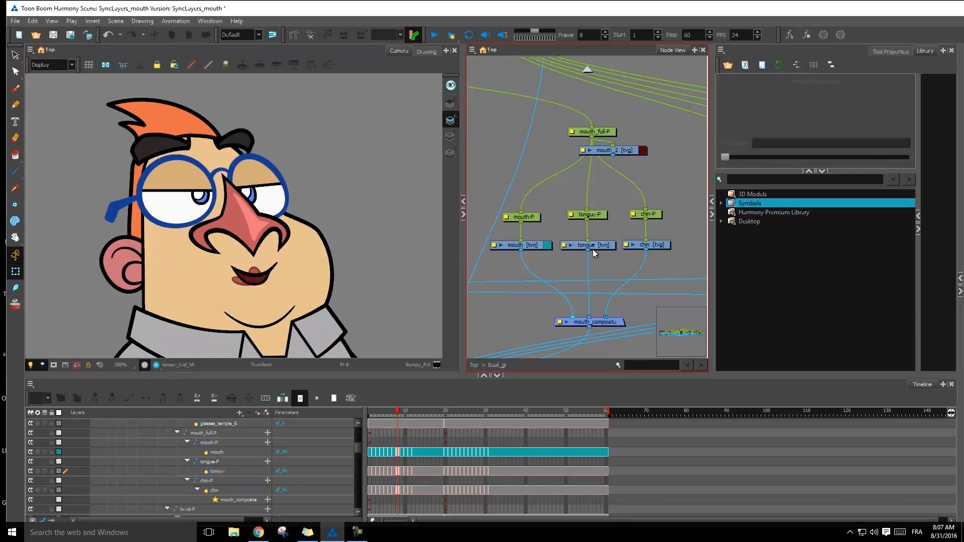
Set the tongue layer's Drawing Pivot to Apply Embedded Pivot on Parent Peg, then go to frame 2
click(587, 245)
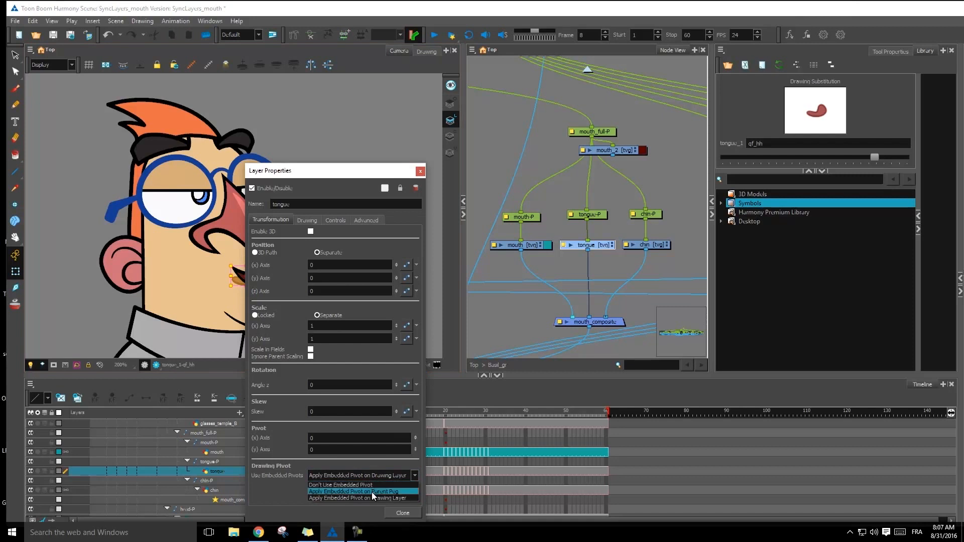
click(359, 491)
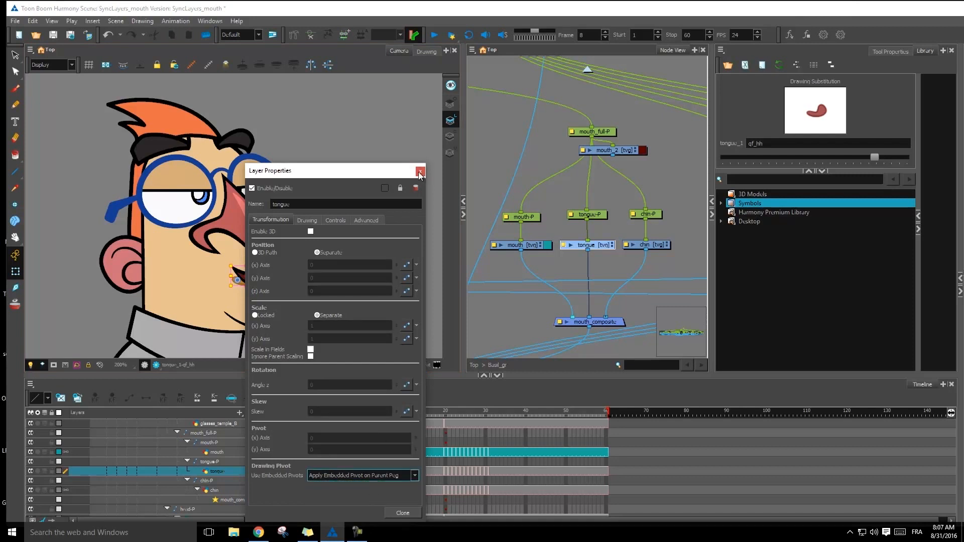
click(420, 171)
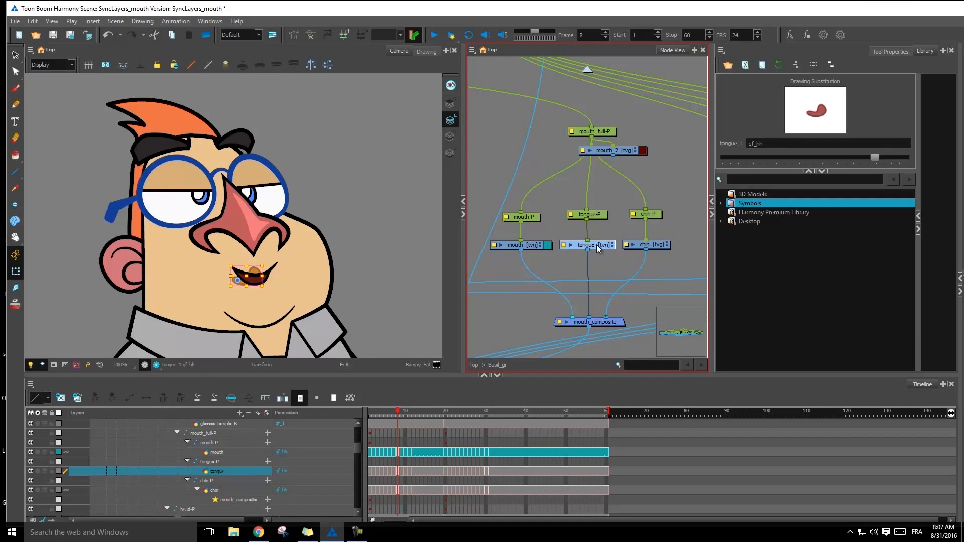
mouse_move(600, 251)
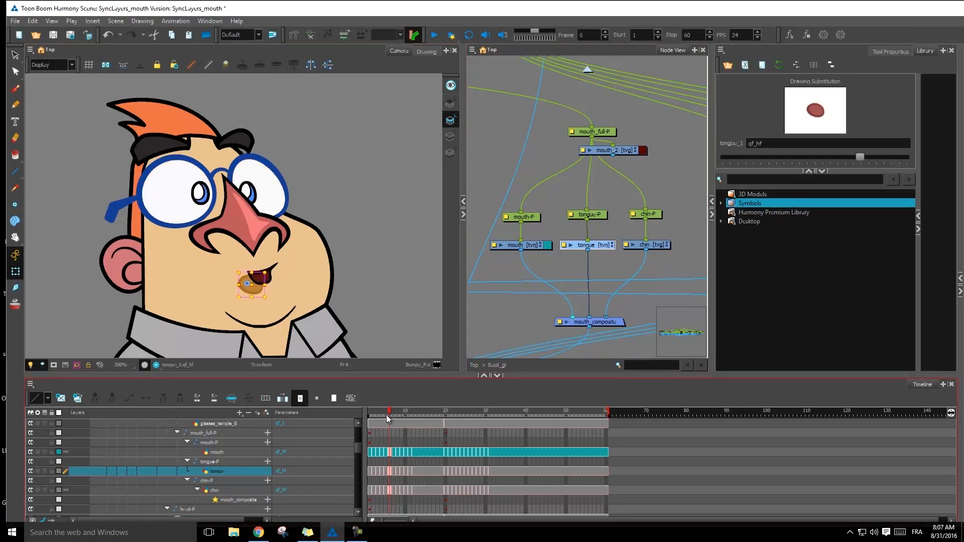
click(373, 410)
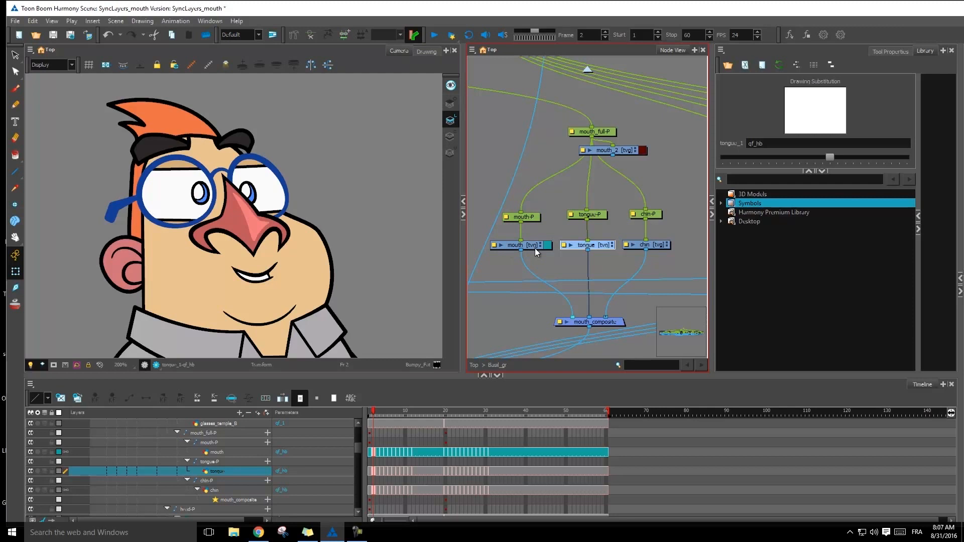
mouse_move(521, 239)
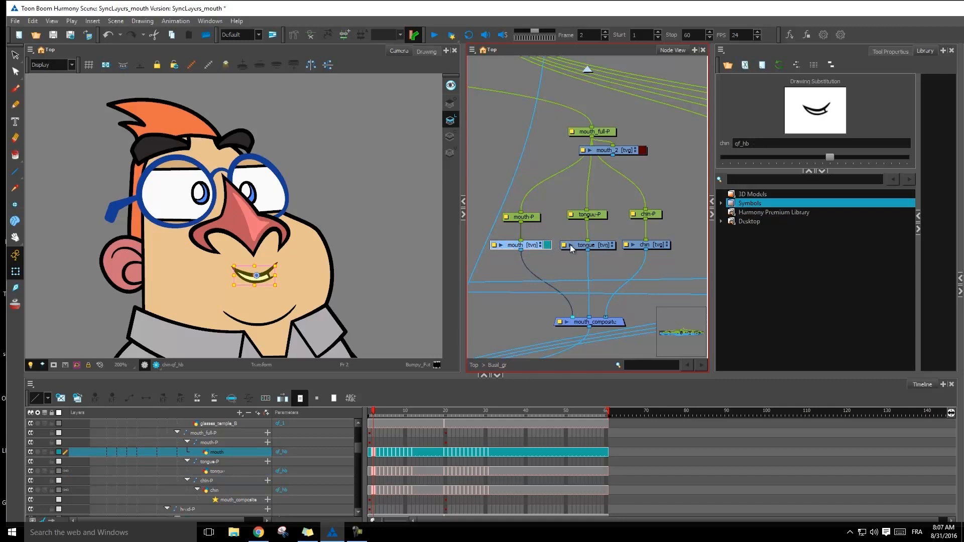
click(587, 245)
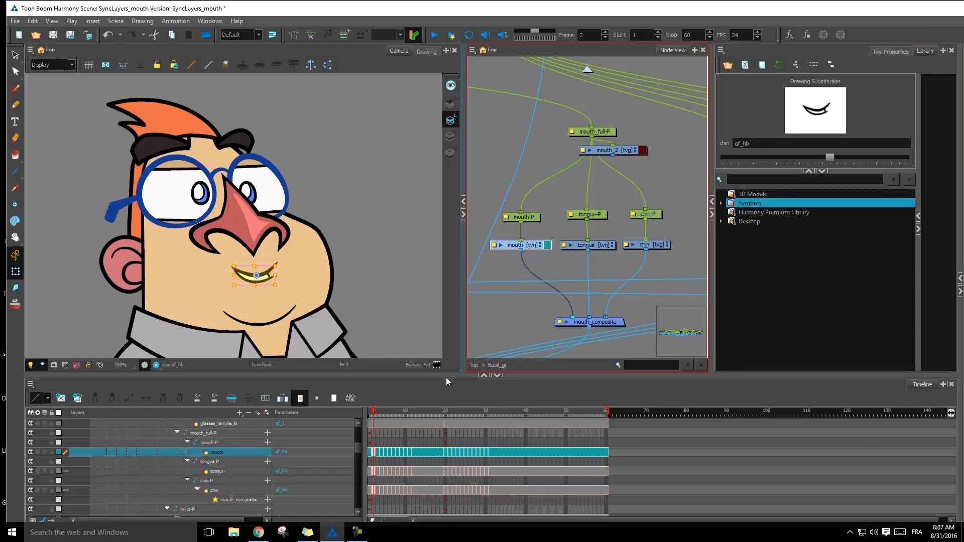
click(747, 221)
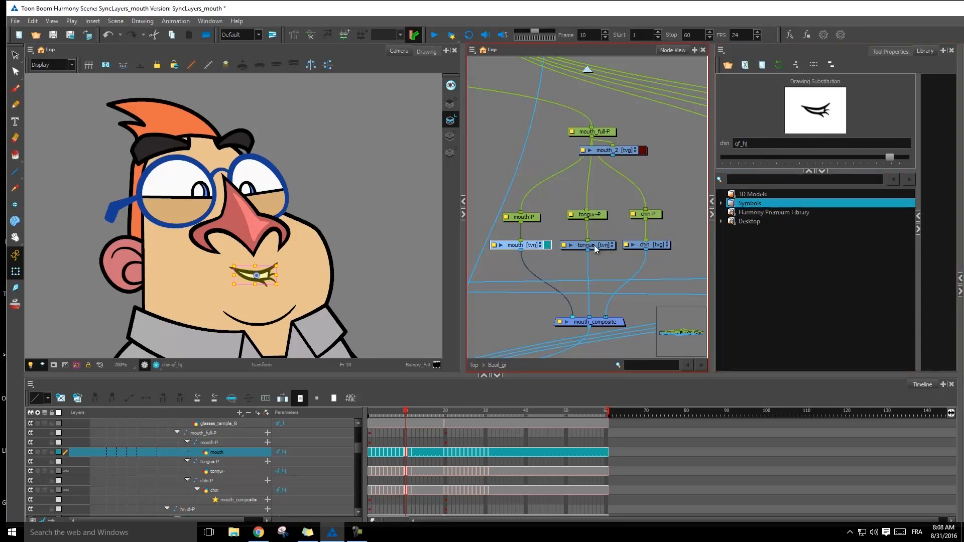
mouse_move(653, 245)
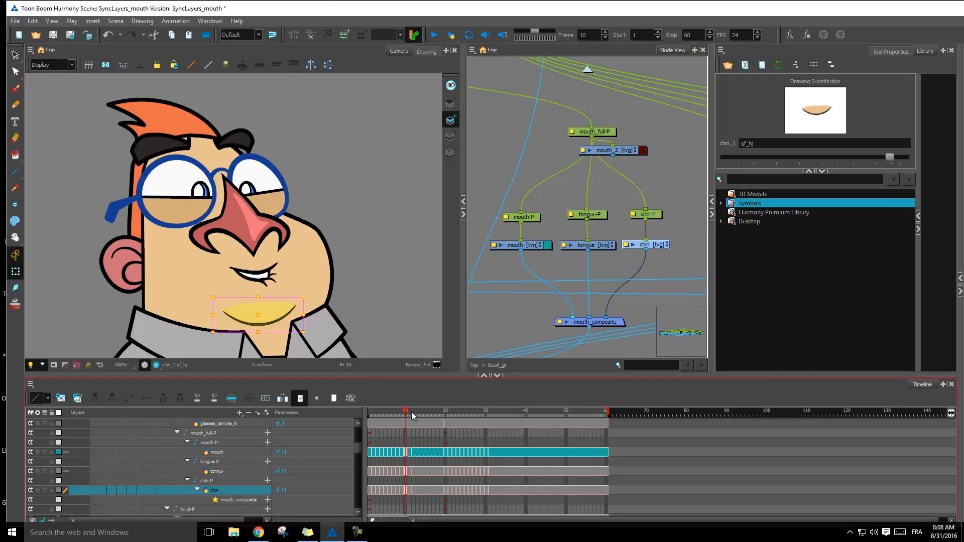
click(420, 412)
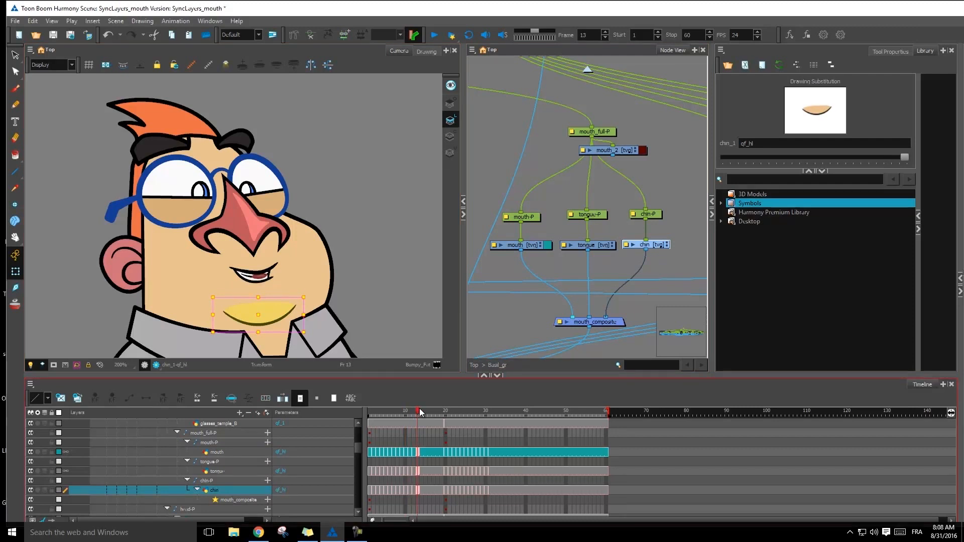
click(406, 412)
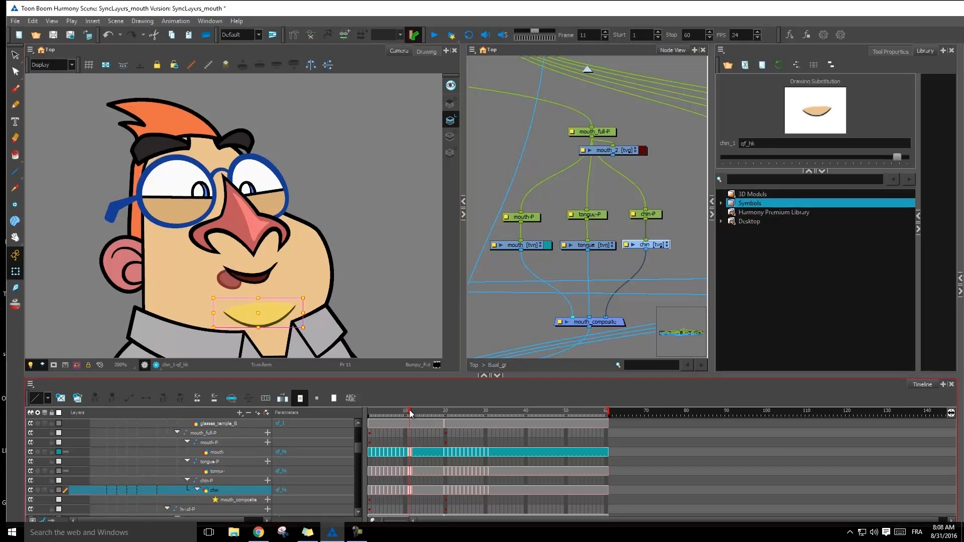
click(394, 411)
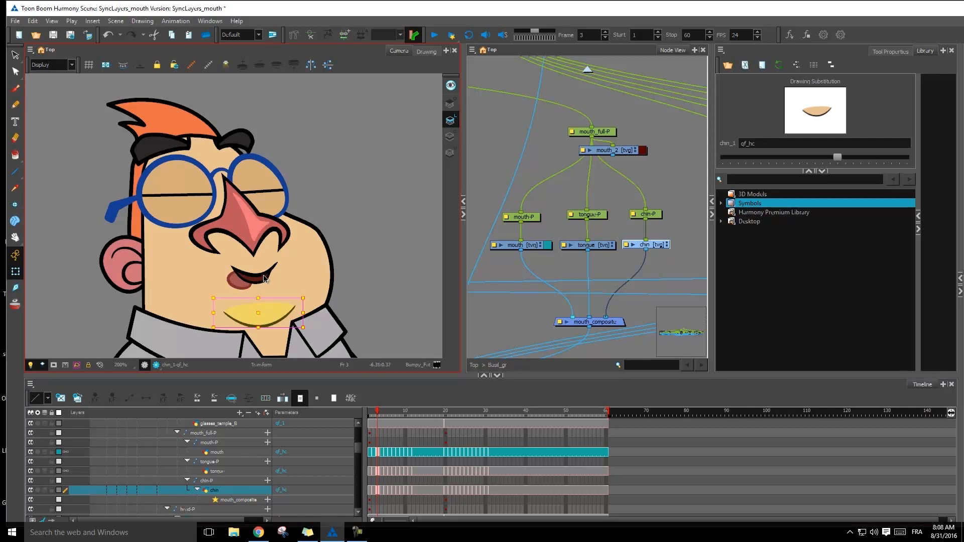
click(374, 412)
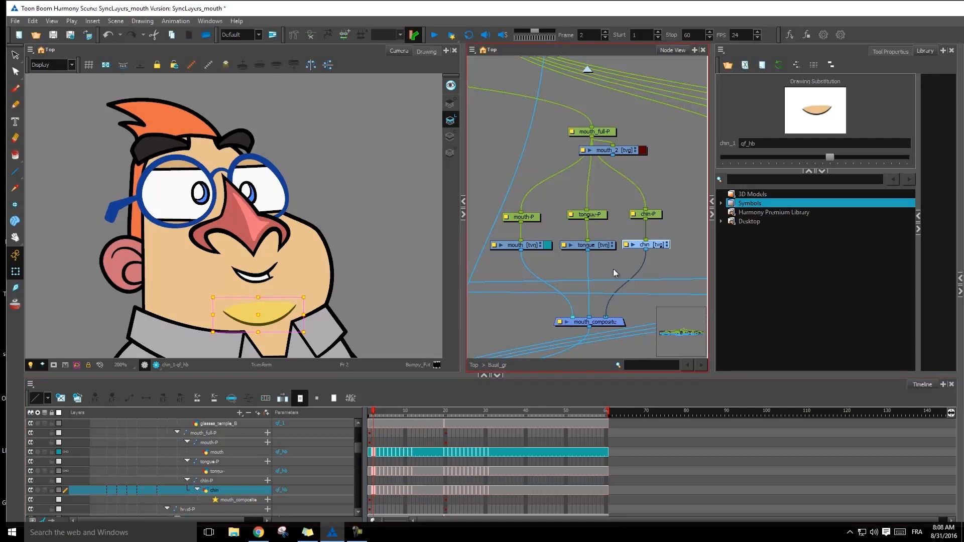
mouse_move(620, 250)
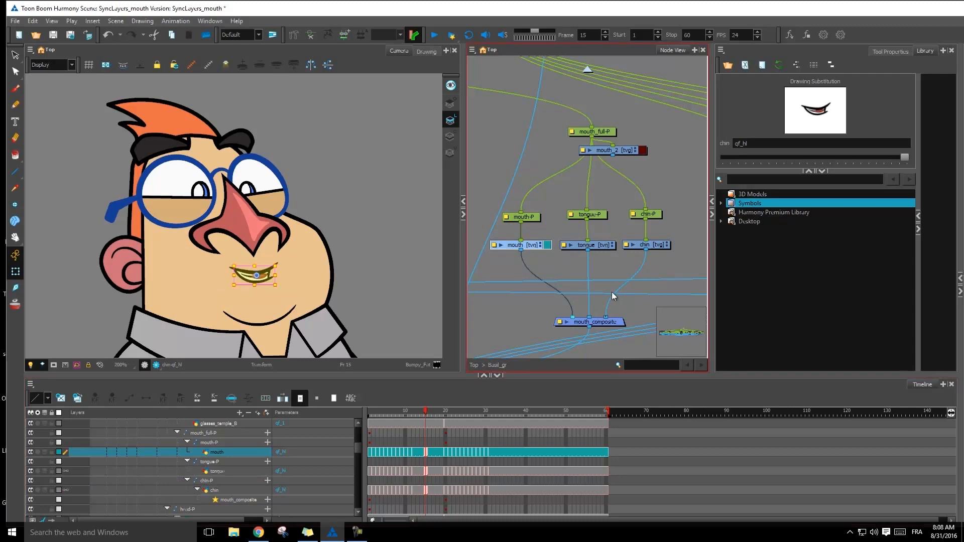
Drag the mouth layer's Drawing Substitution slider to a different mouth drawing
click(802, 178)
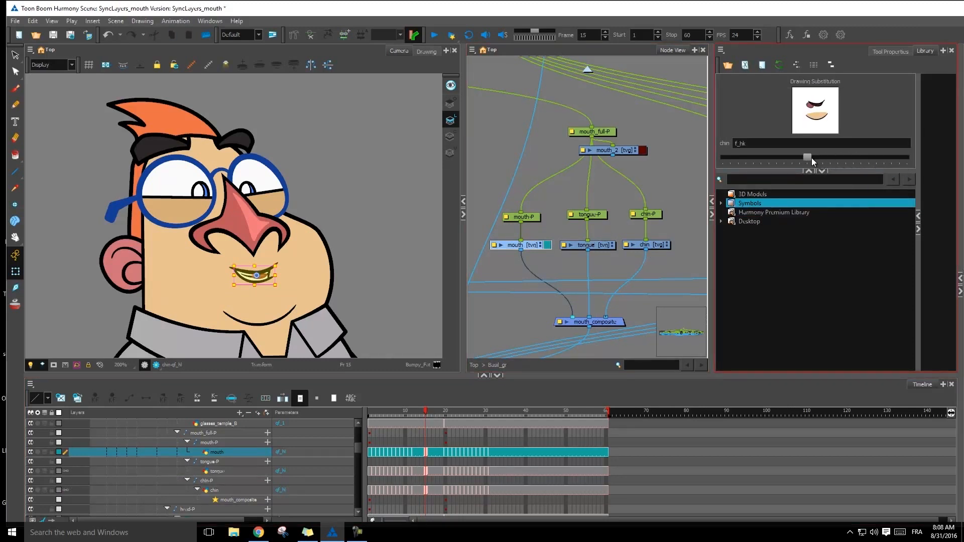
drag(807, 158, 836, 158)
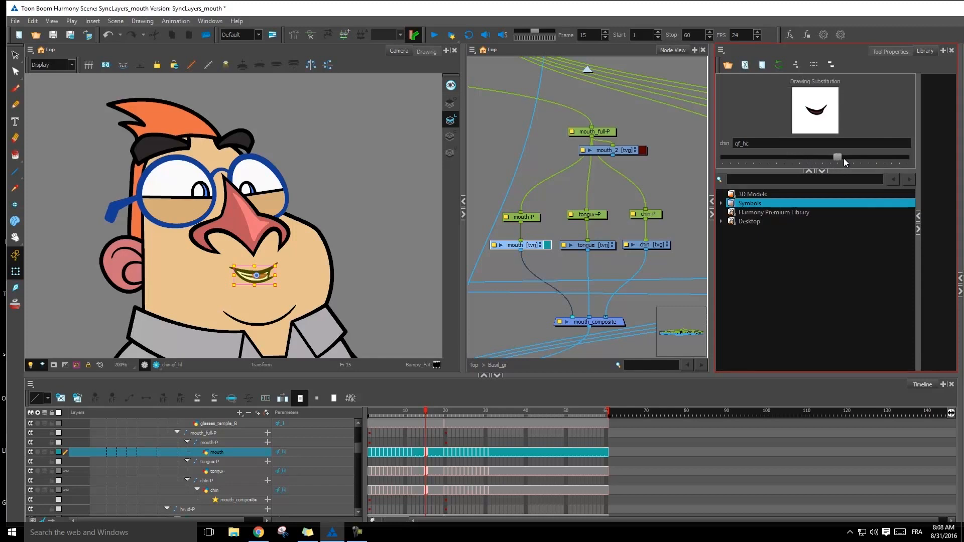
drag(836, 157, 845, 158)
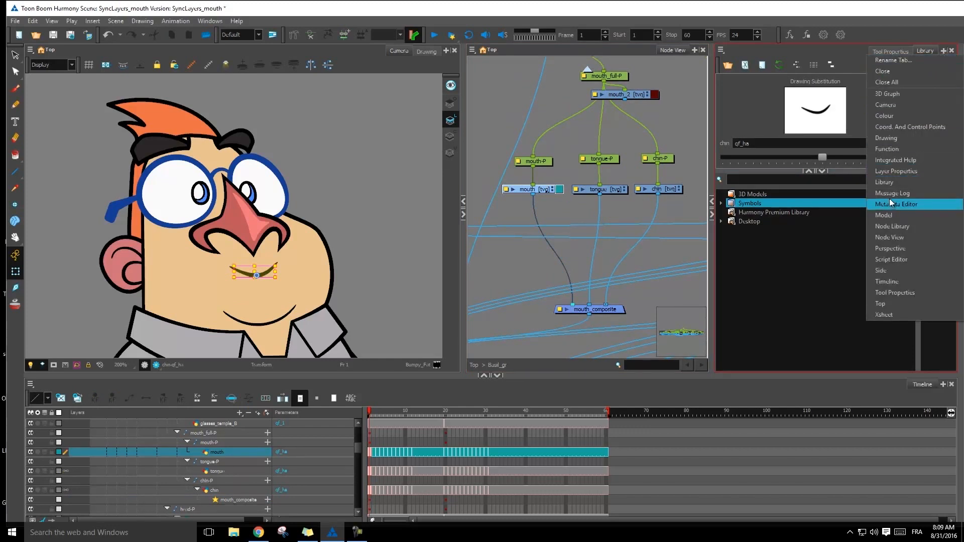
mouse_move(891, 192)
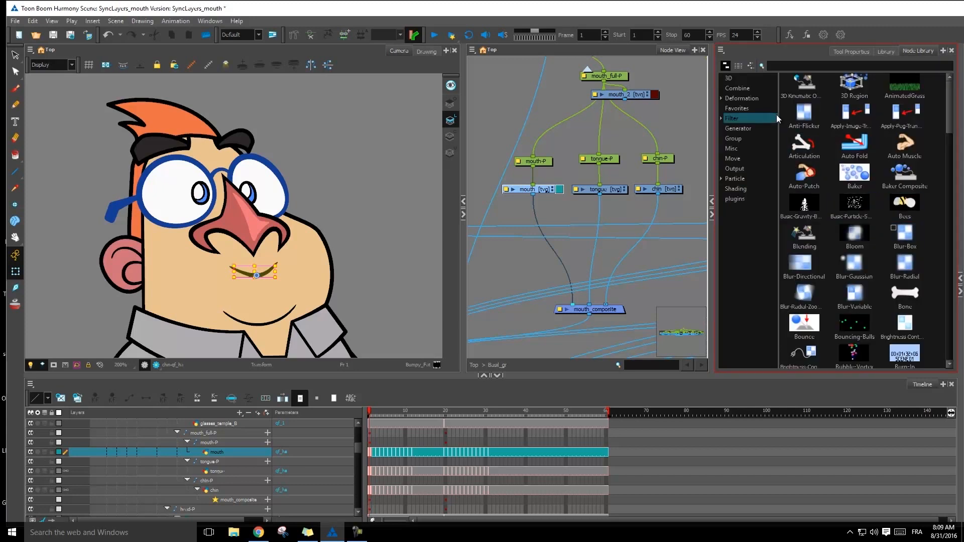
Browse the Favorites category of the Node Library for the Colour-Override node
click(736, 108)
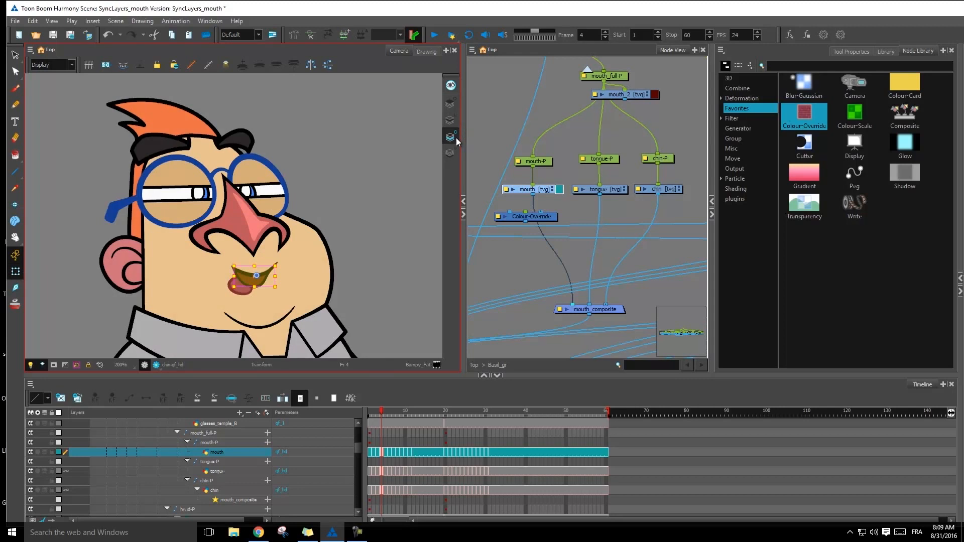
mouse_move(450, 136)
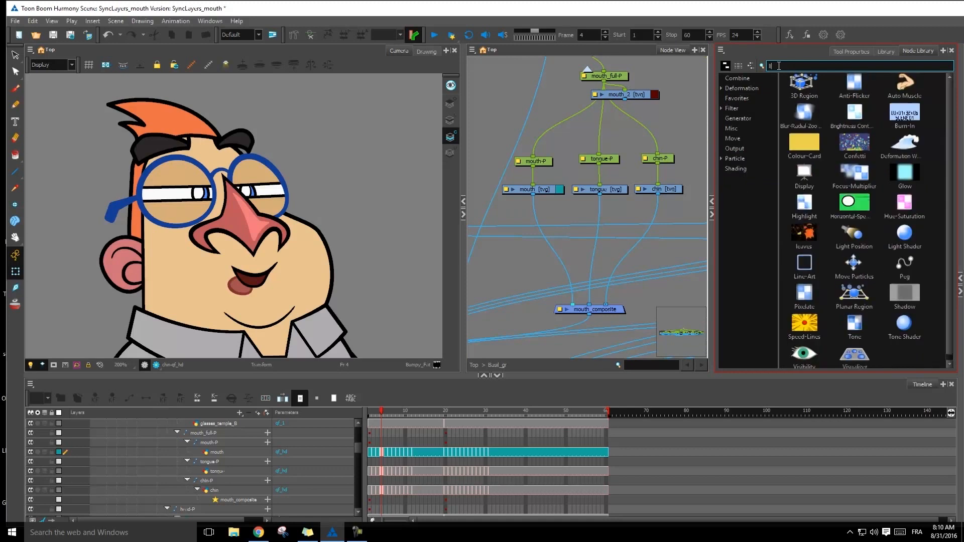
Find Line-Art and Colour-Art in the Node Library and wire them between mouth and mouth_composite
text(line)
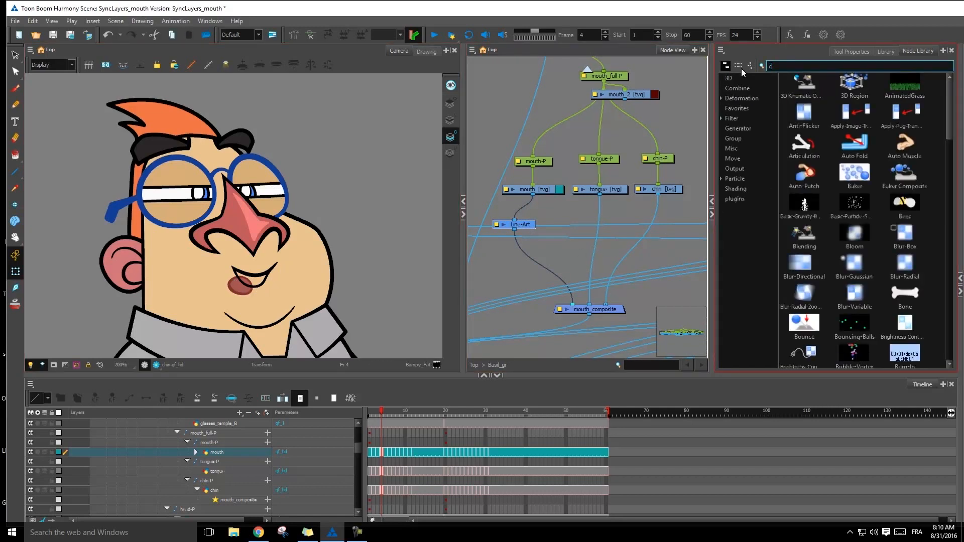
text(olou)
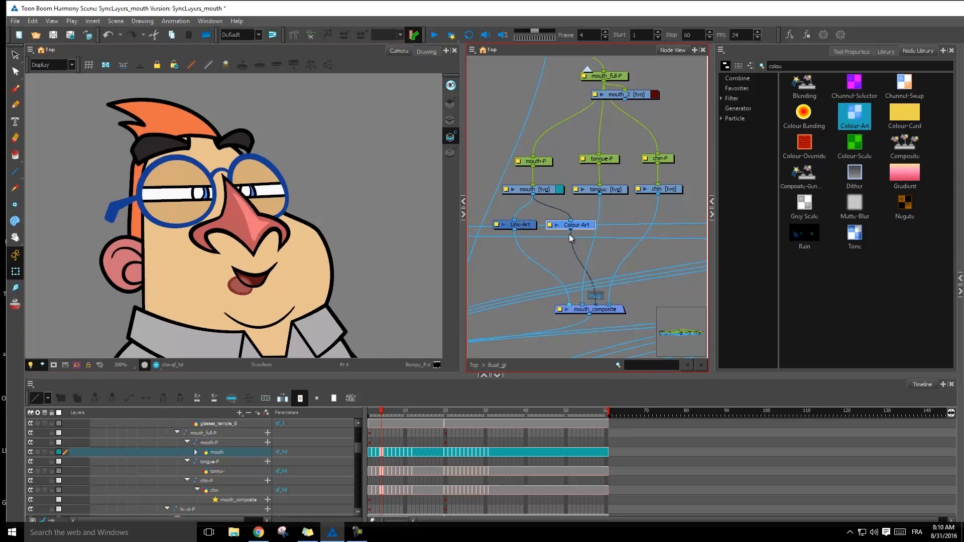
click(570, 224)
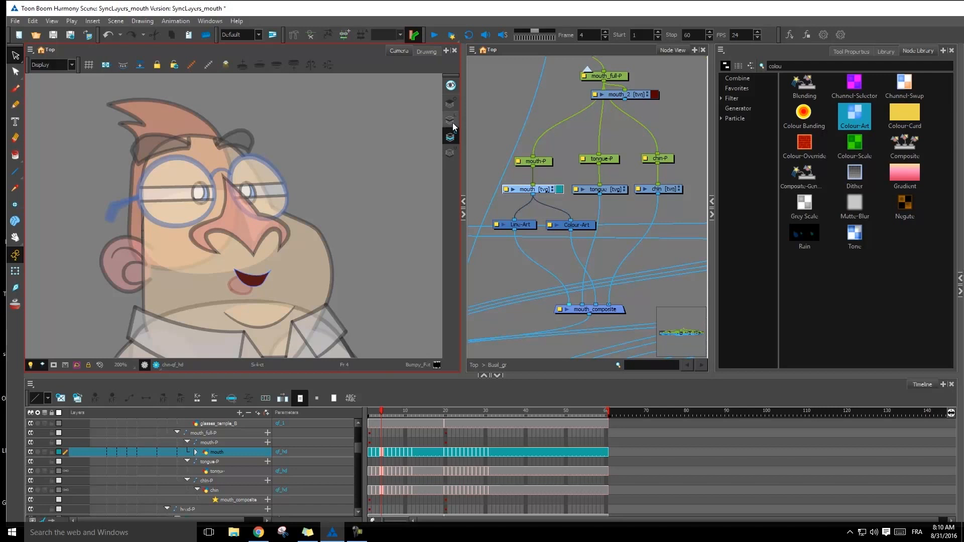
Preview the mouth in rendered view and step to the next frame to check it
click(379, 409)
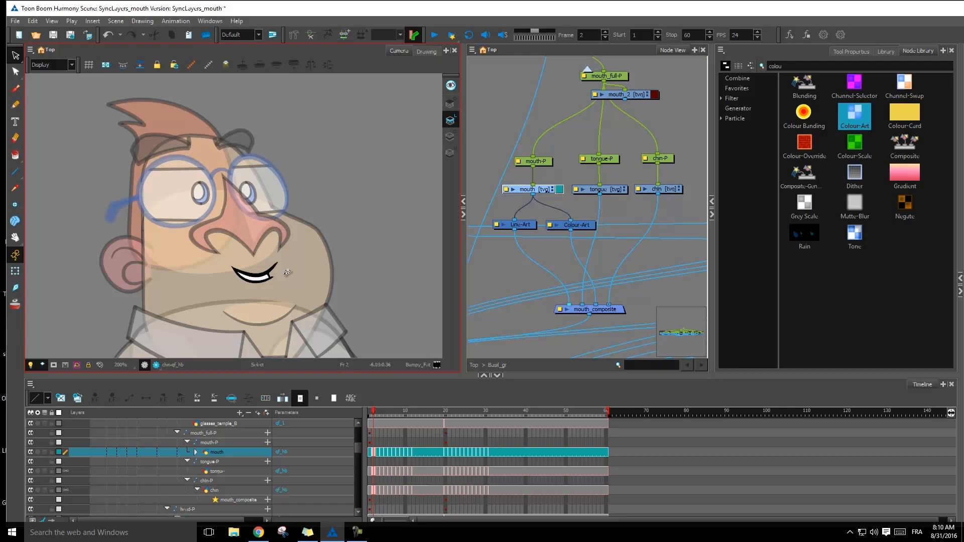
mouse_move(450, 120)
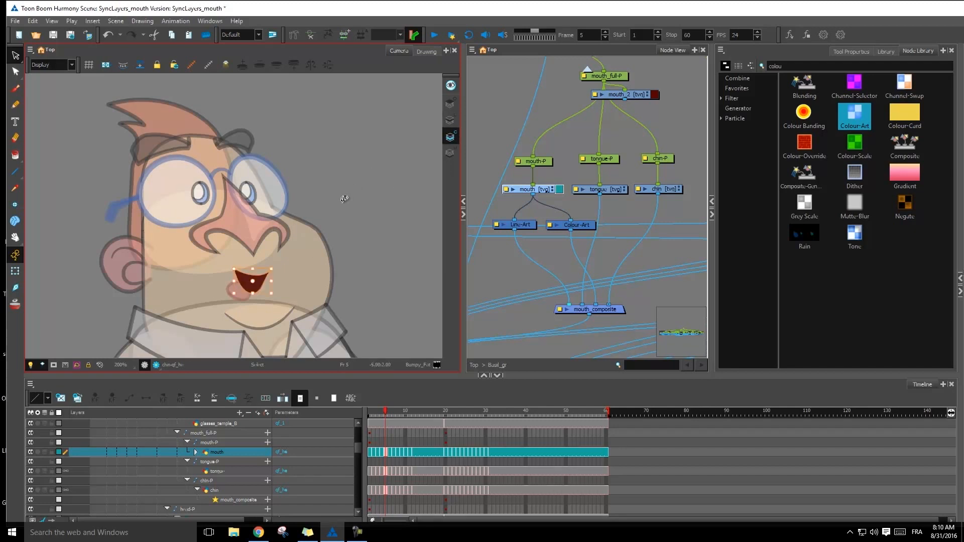
key(Right)
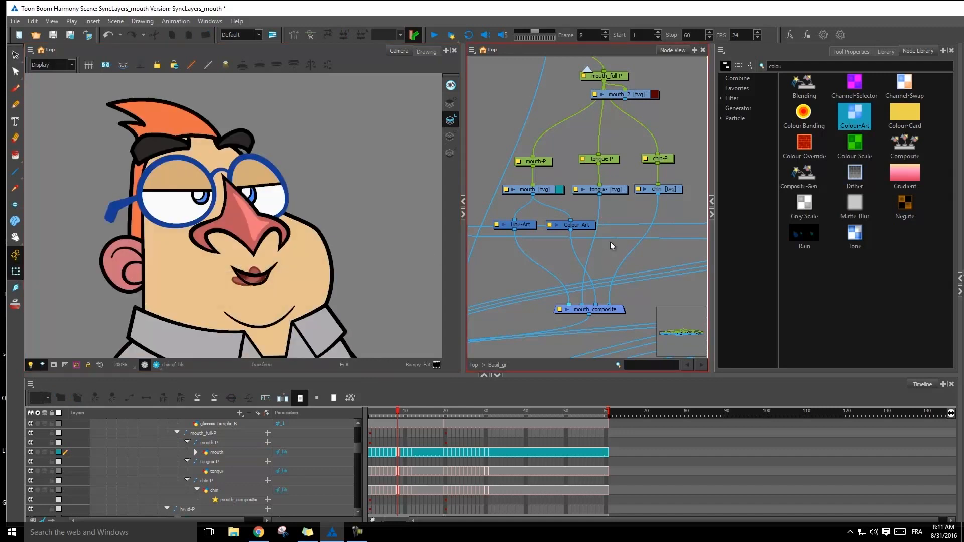
mouse_move(656, 223)
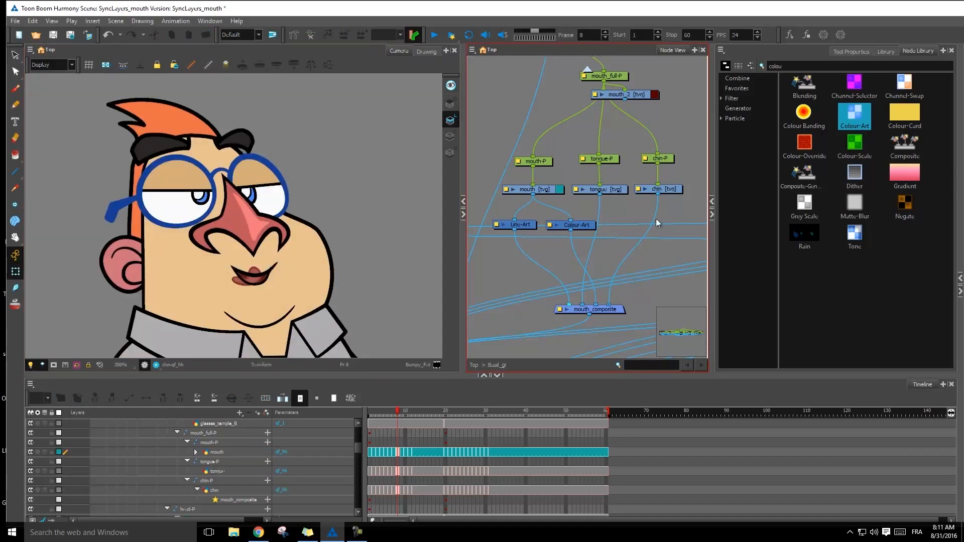
Find Cutter in the Node Library and drop it beneath the line-art and colour-art nodes
click(817, 67)
text(cutter)
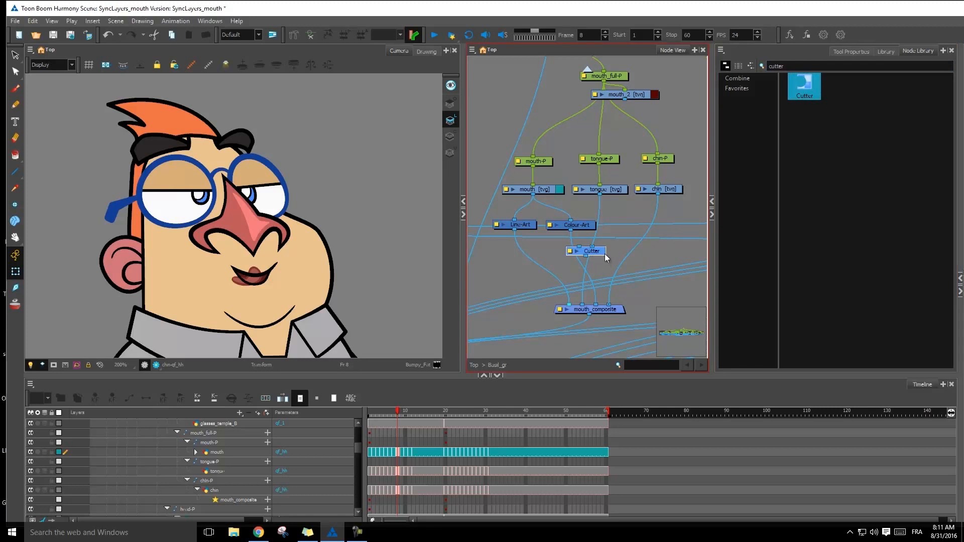
drag(585, 251, 585, 256)
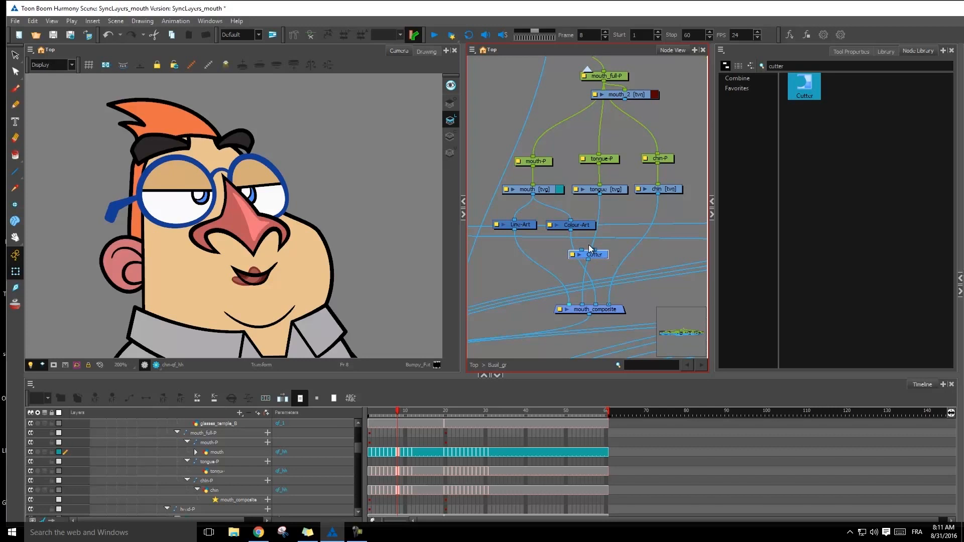
mouse_move(578, 280)
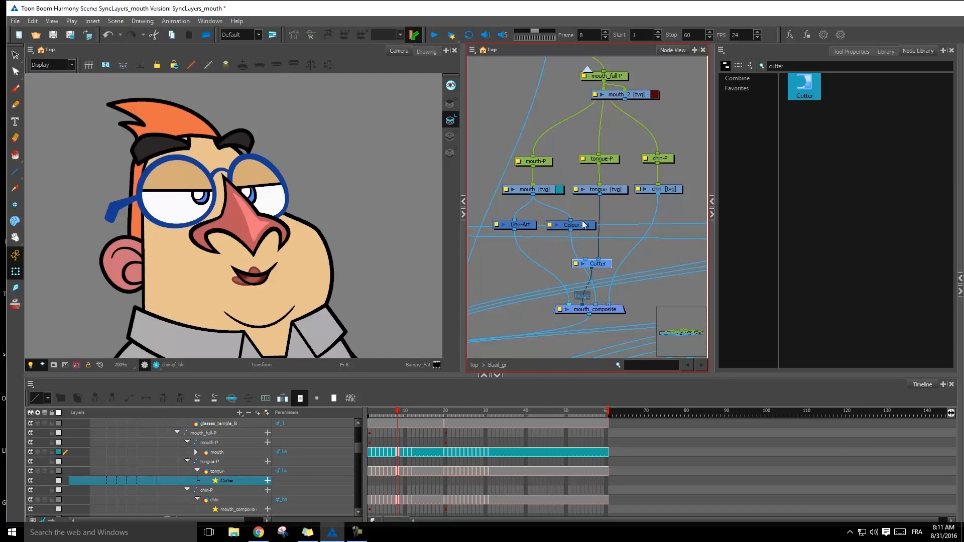
mouse_move(572, 225)
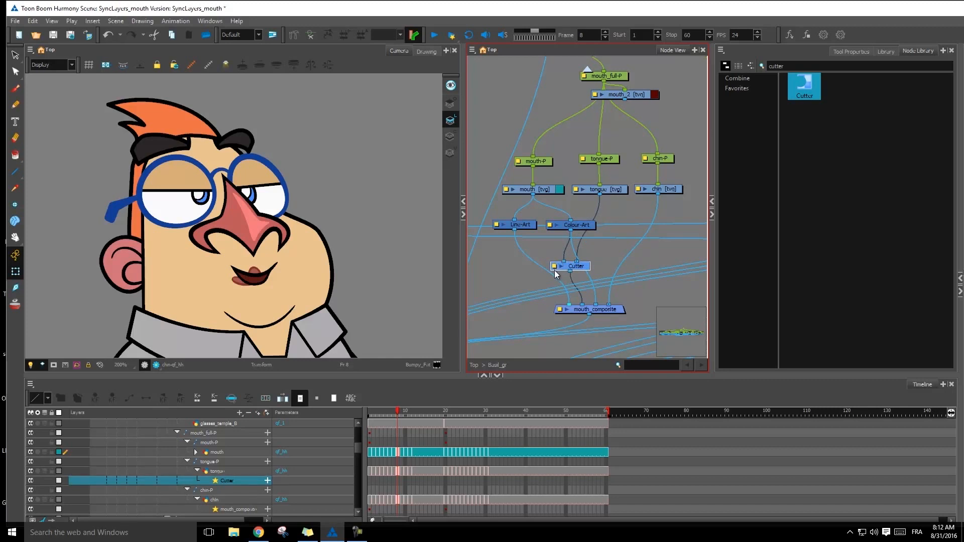
double_click(556, 266)
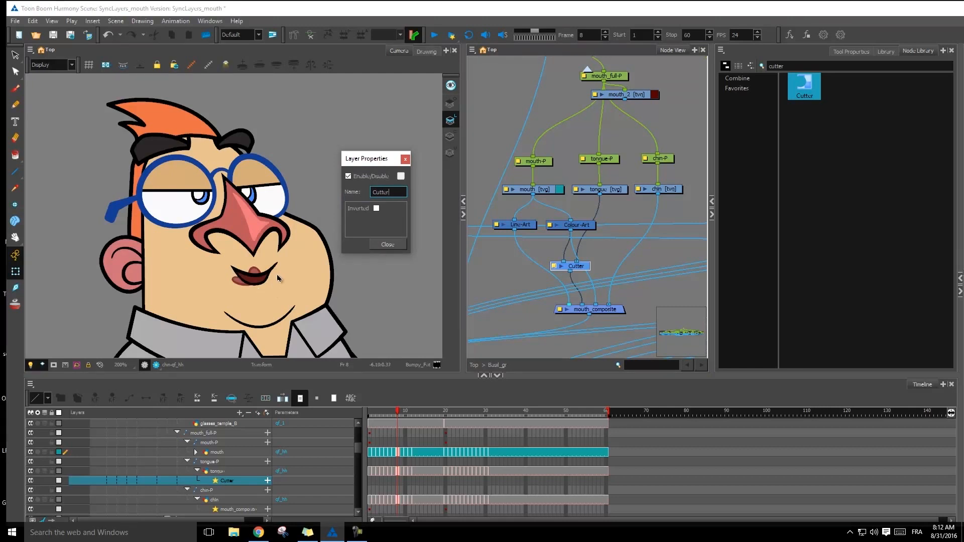
mouse_move(275, 265)
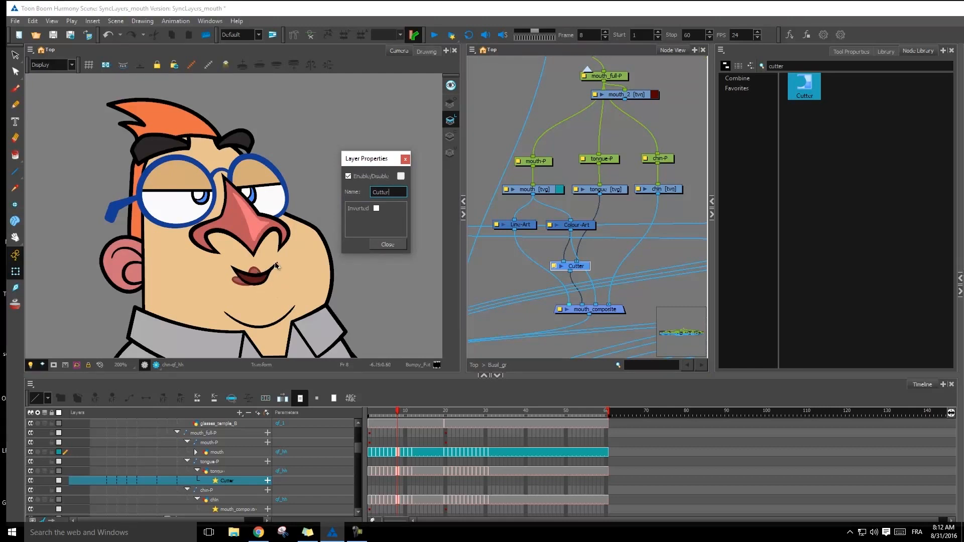
click(376, 208)
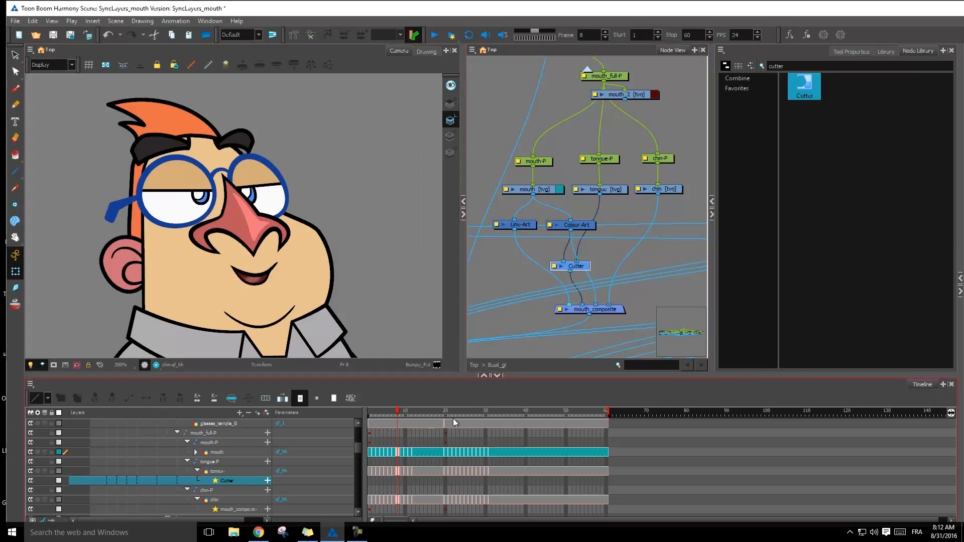
click(385, 410)
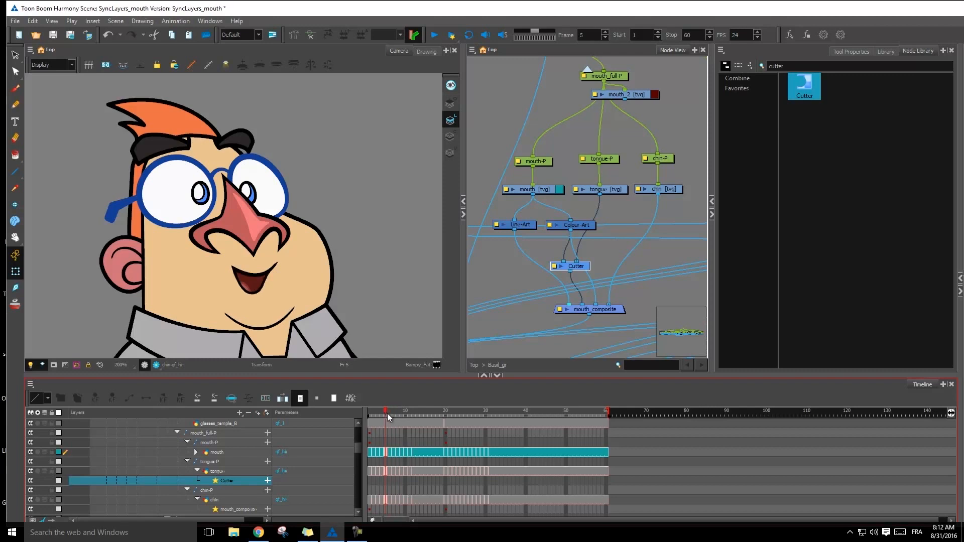
click(389, 411)
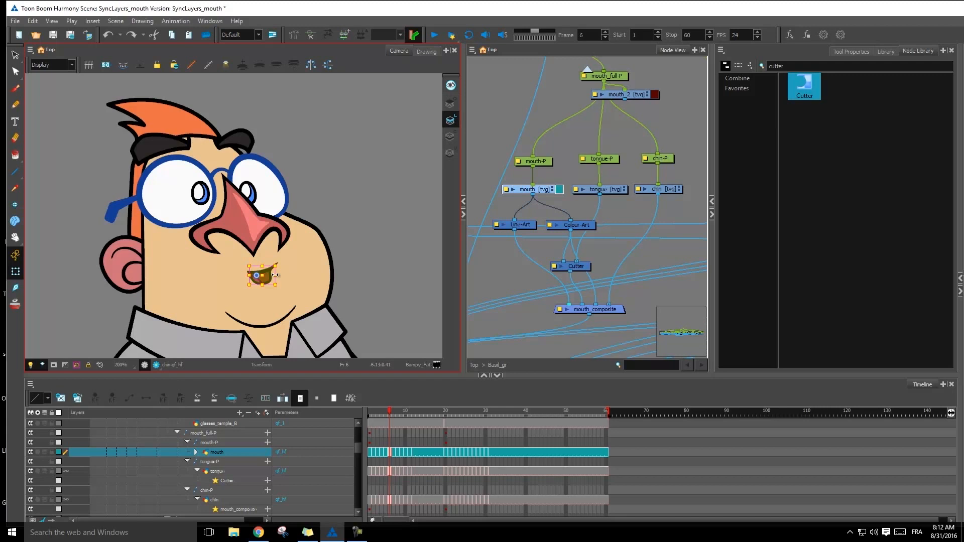
drag(264, 275, 278, 265)
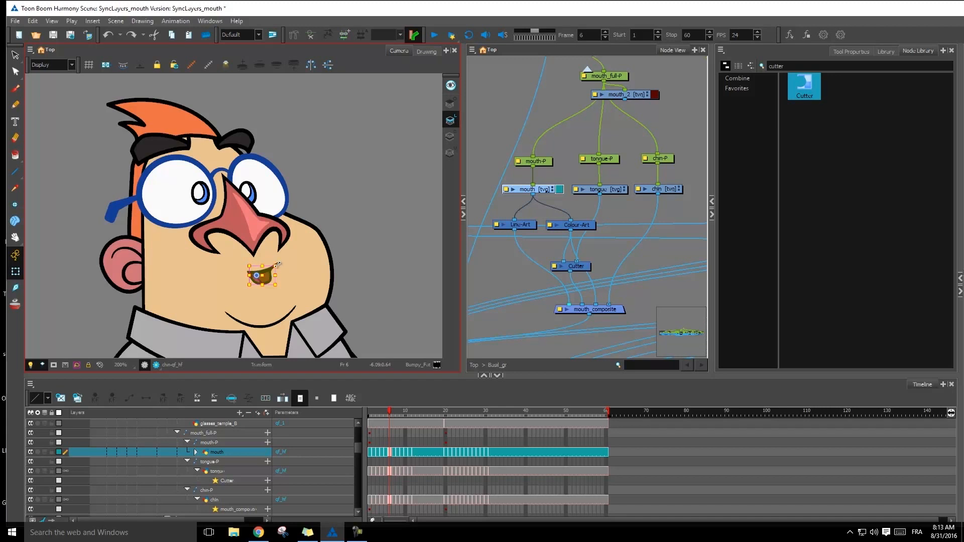